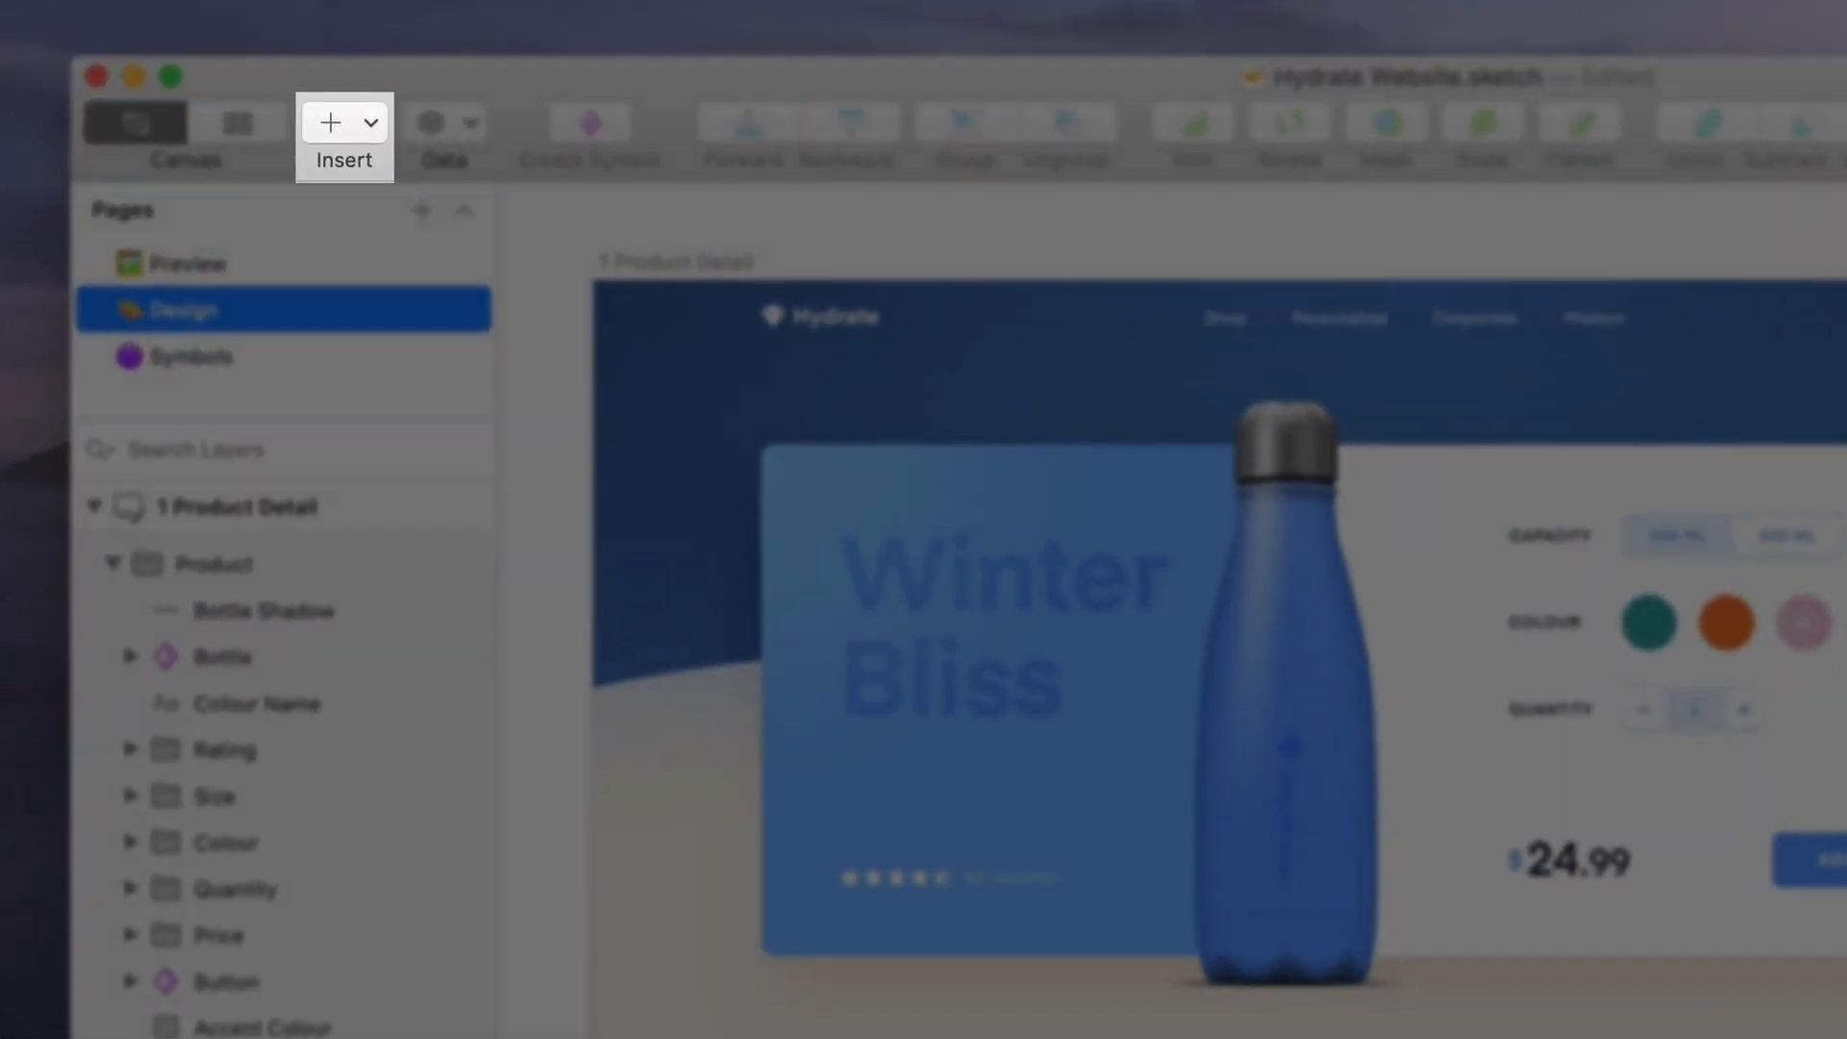
Open the Insert list and focus its component search field
{"action": "left_click", "coordinate": [331, 122]}
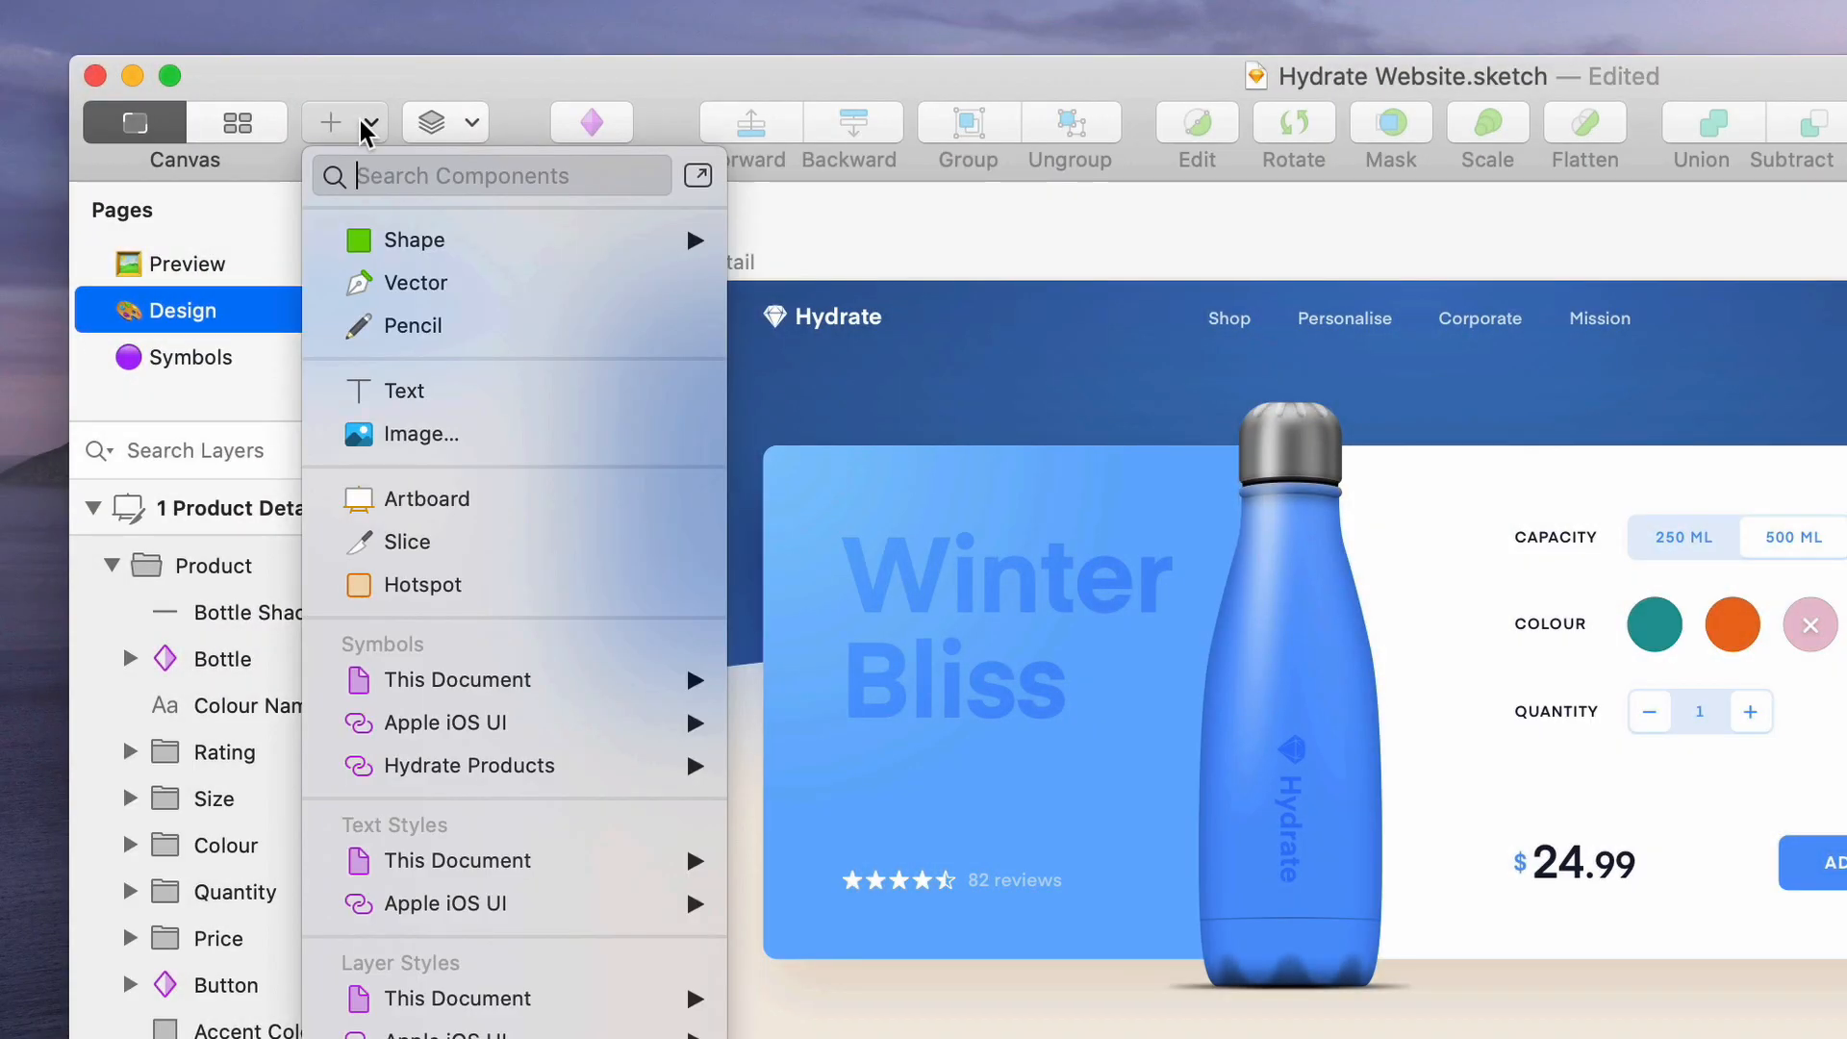
{"action": "left_click", "coordinate": [457, 681]}
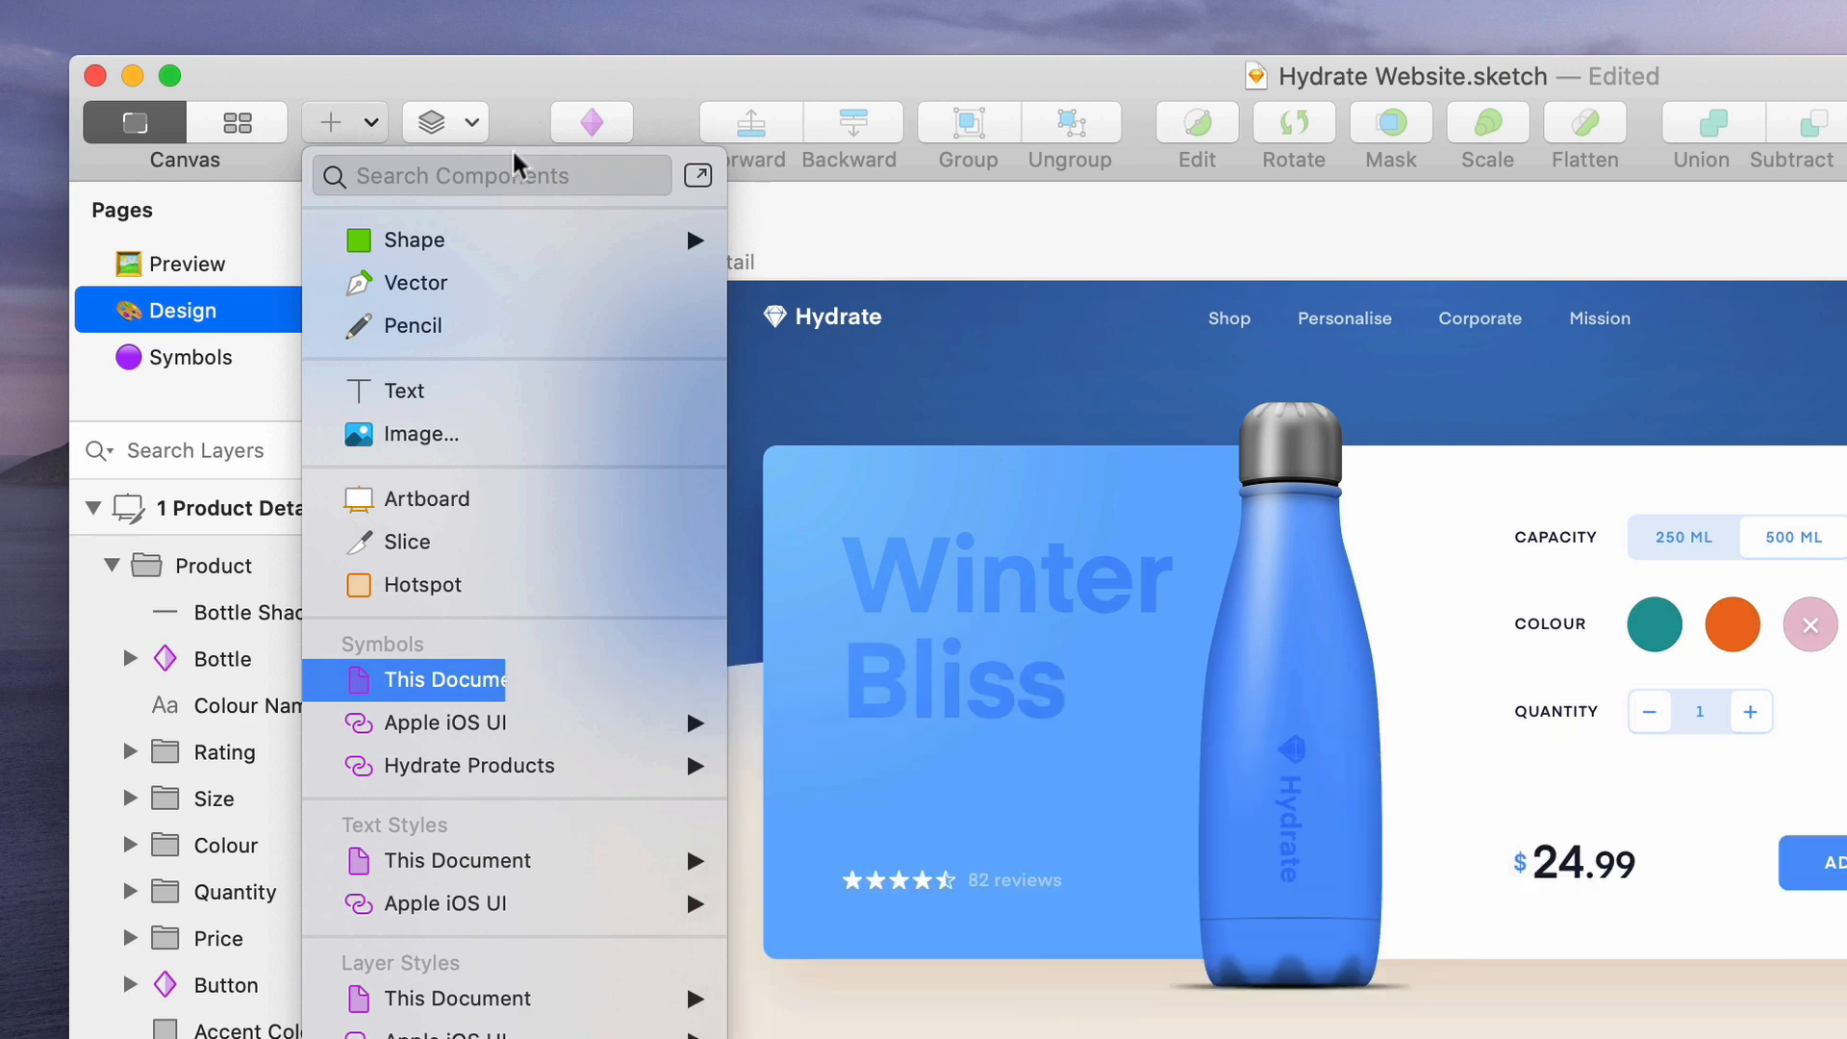
Search the insertable components for 'primary'
{"action": "type", "text": "primary"}
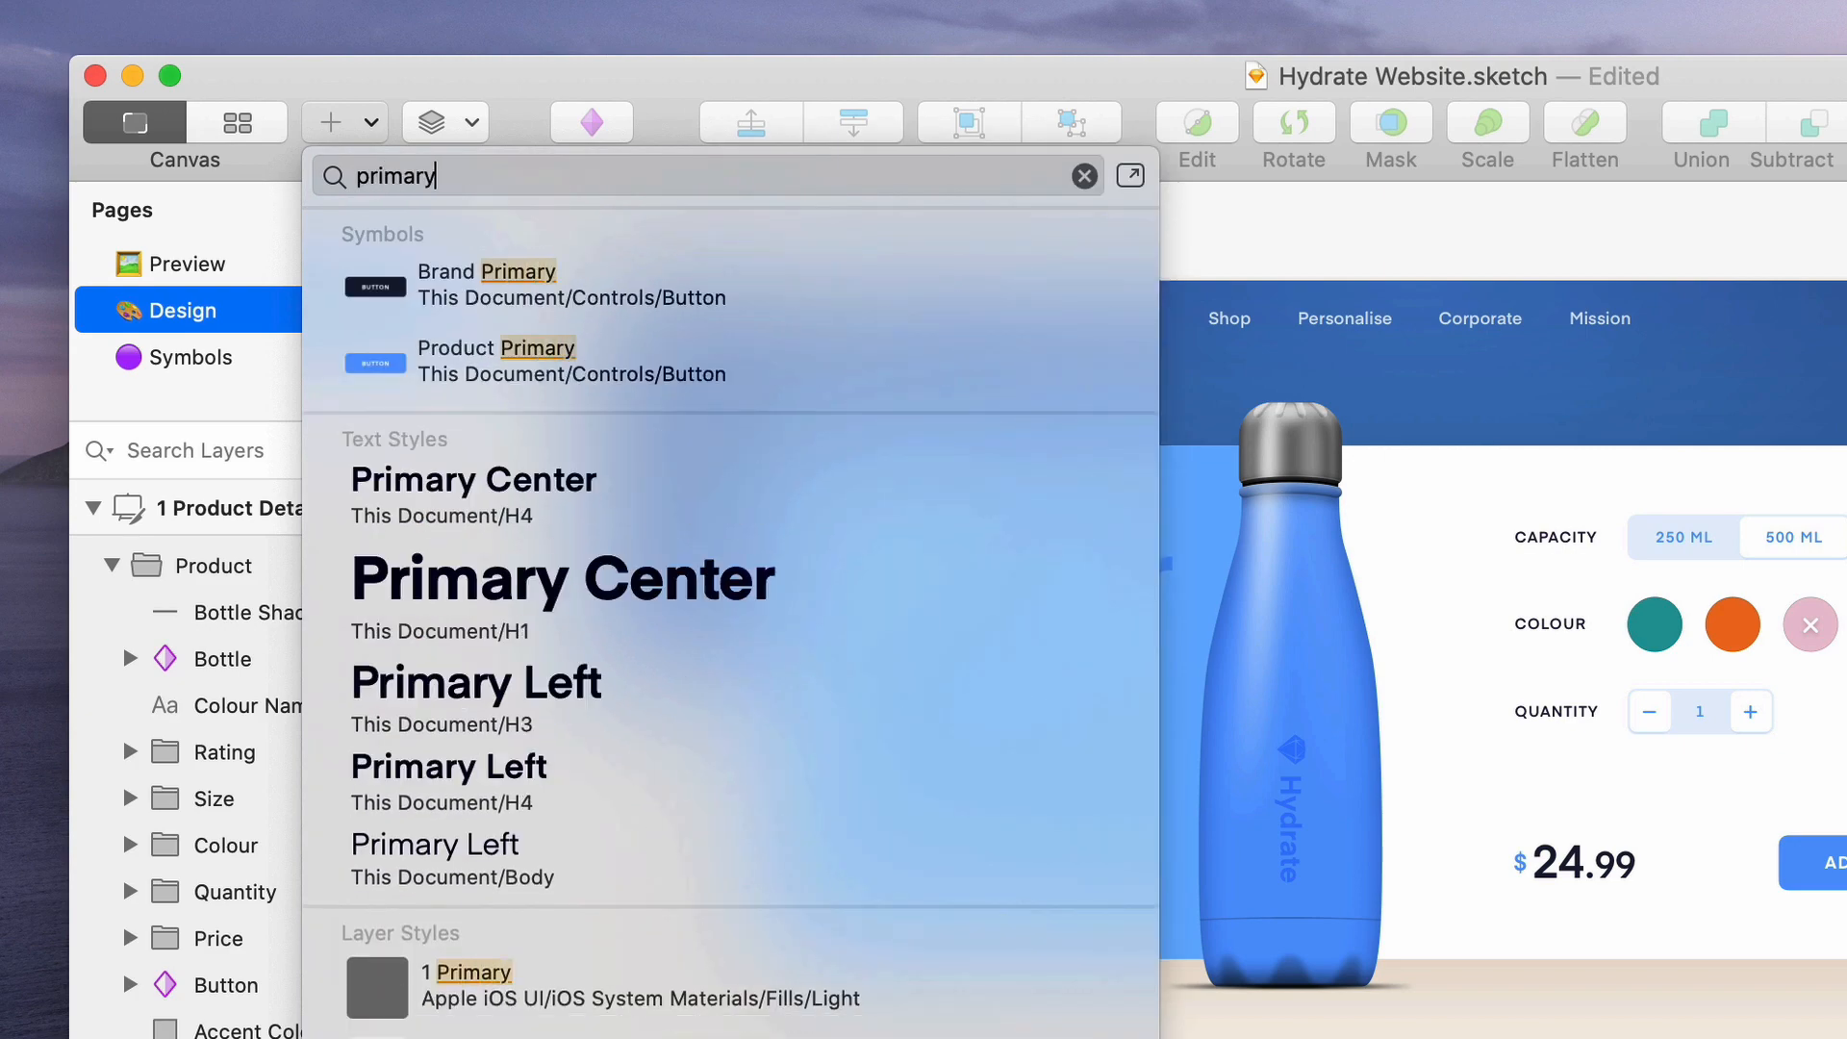
{"action": "mouse_move", "coordinate": [753, 363]}
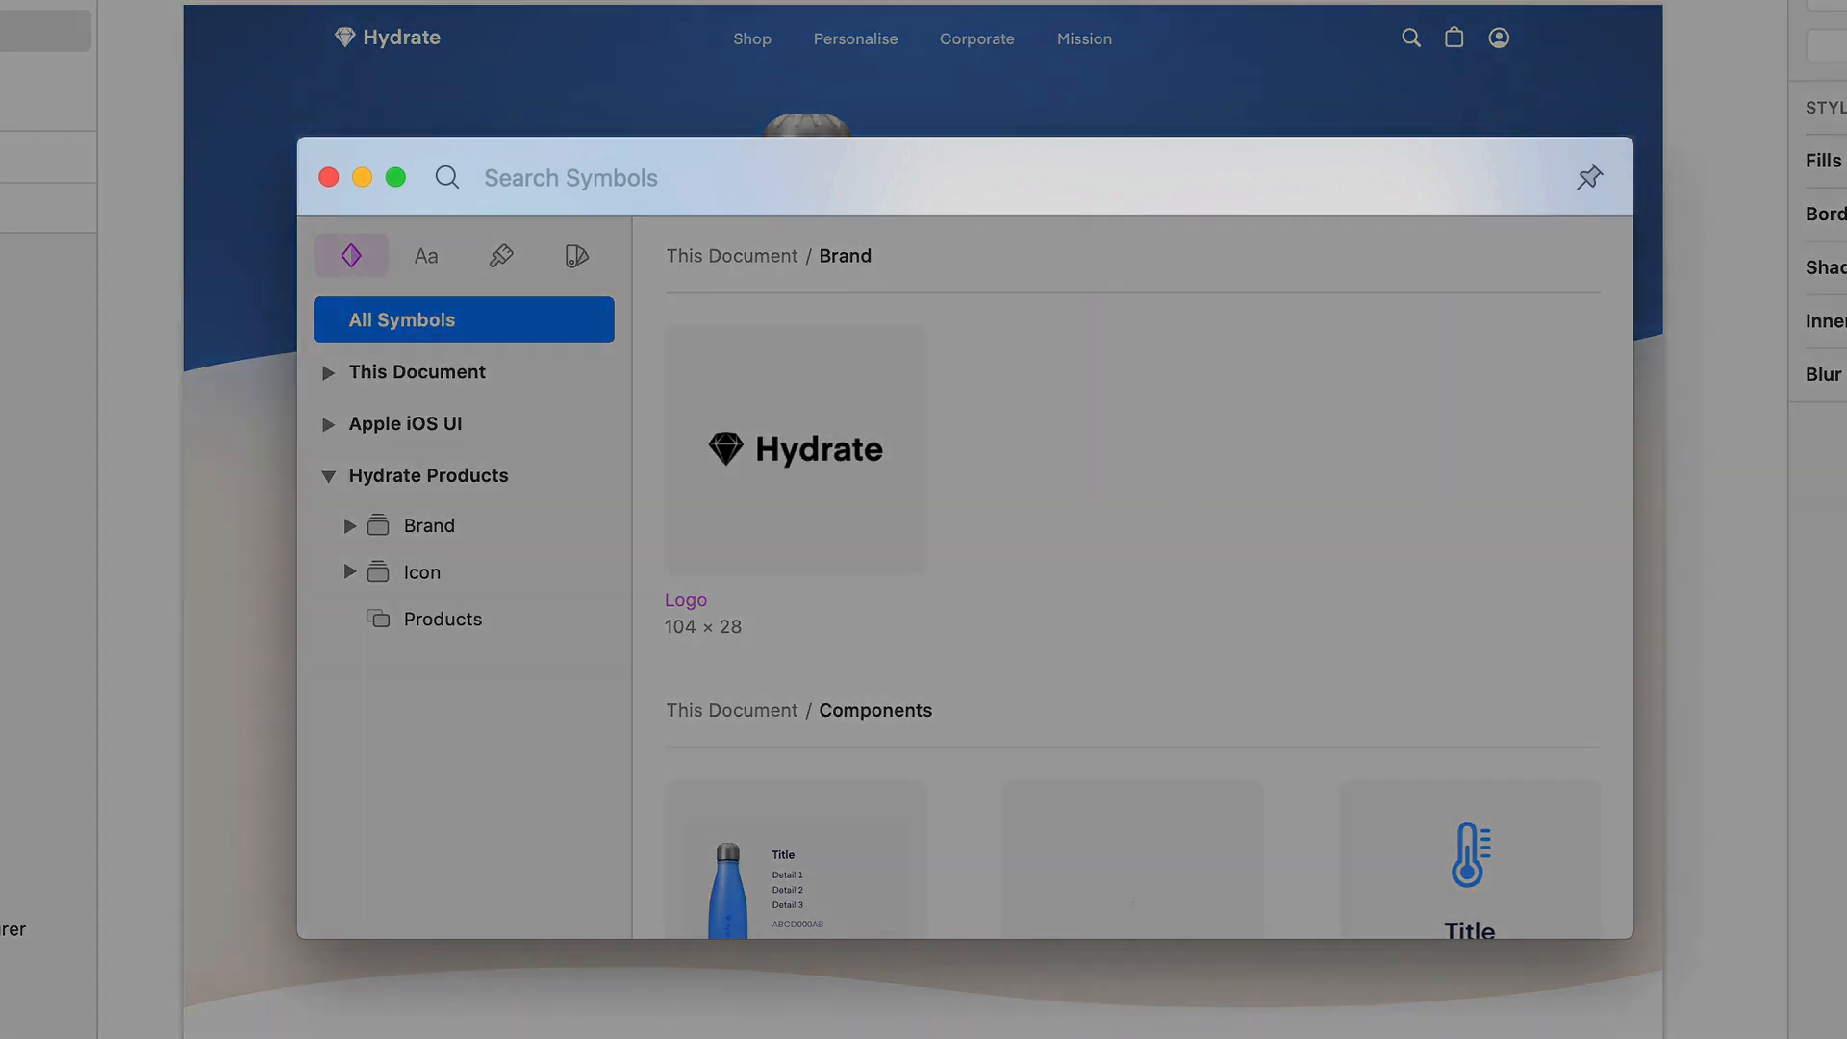
{"action": "left_click", "coordinate": [608, 178]}
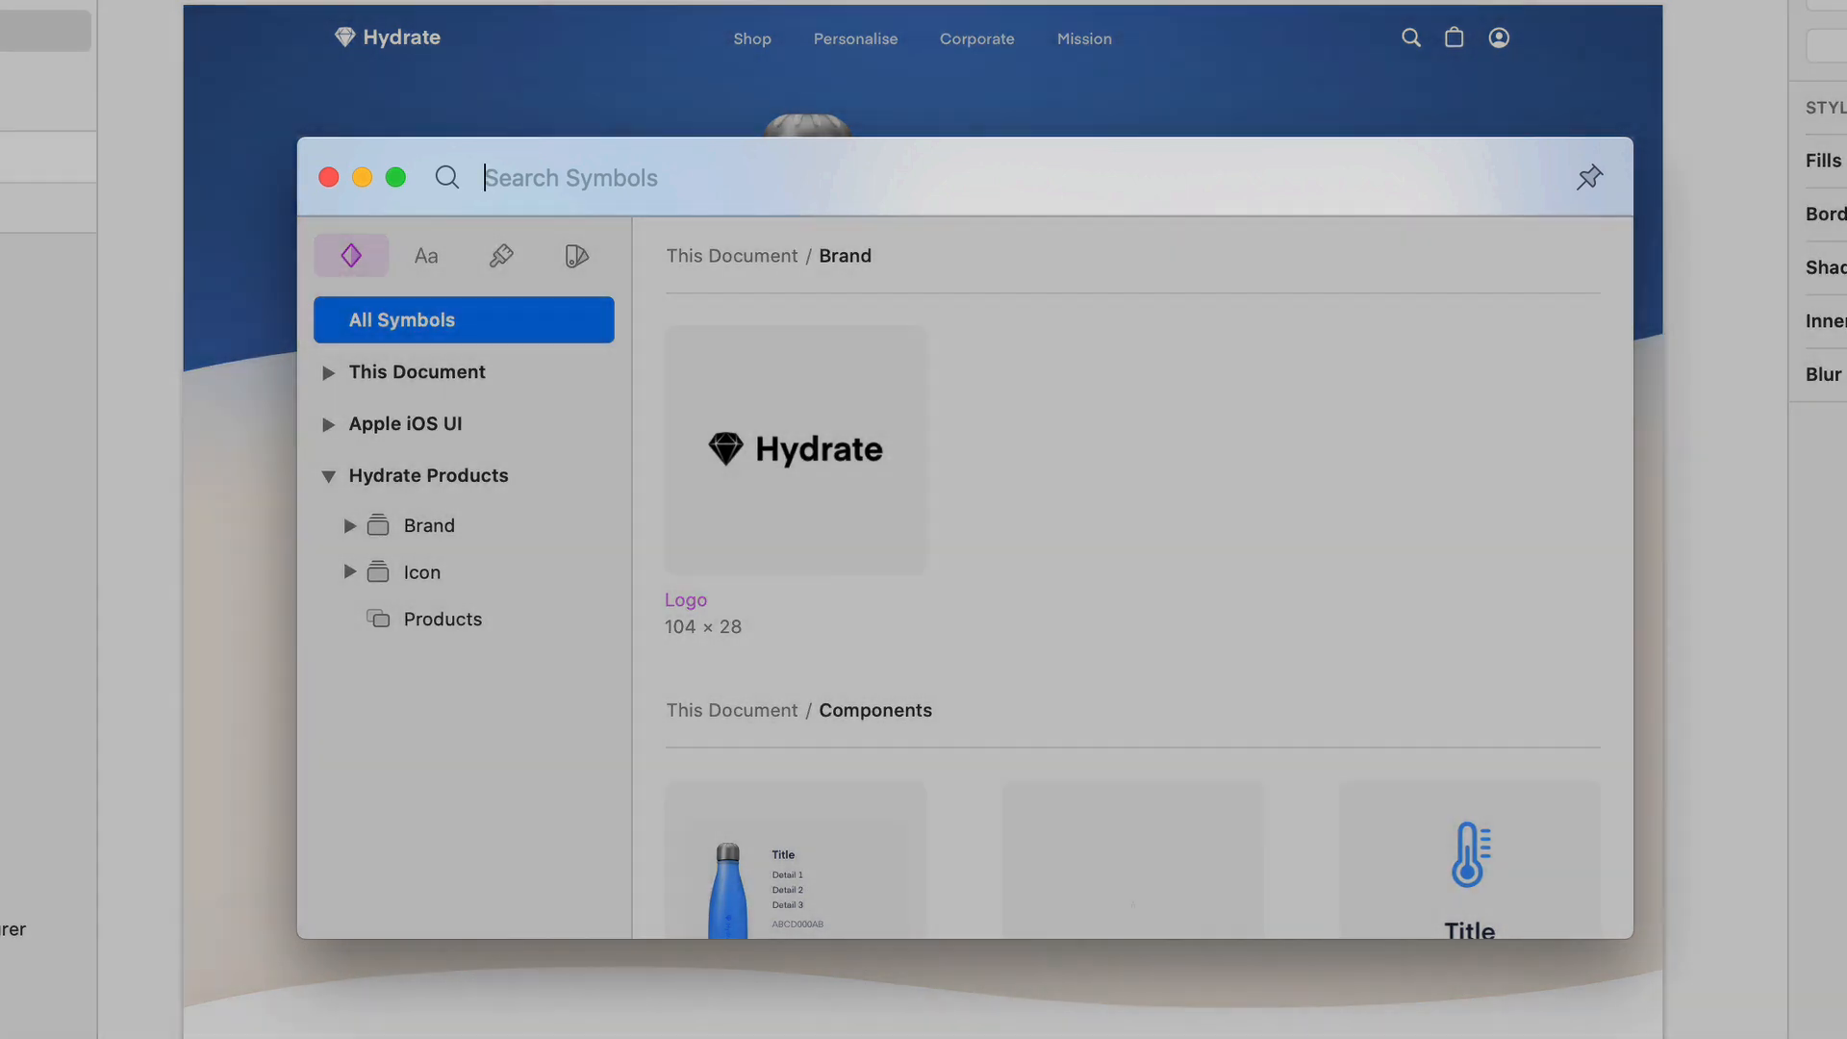
{"action": "mouse_move", "coordinate": [601, 518]}
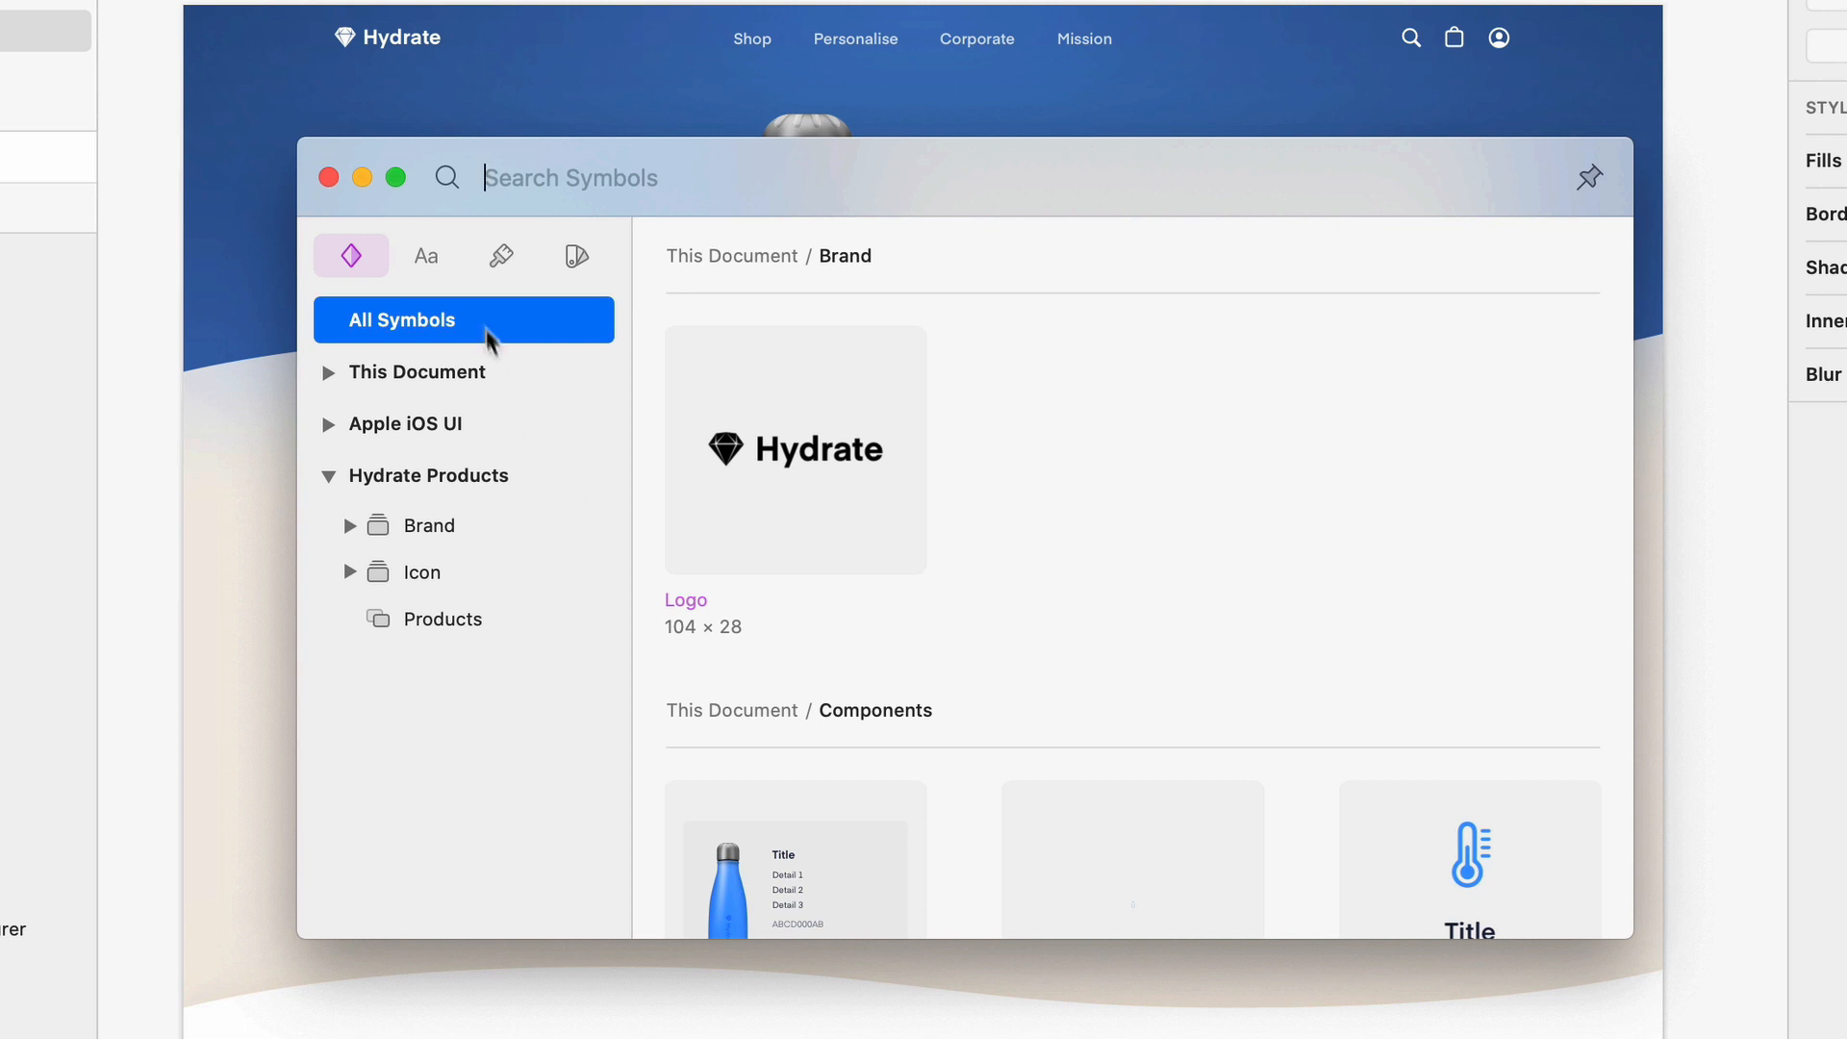
{"action": "left_click", "coordinate": [426, 256]}
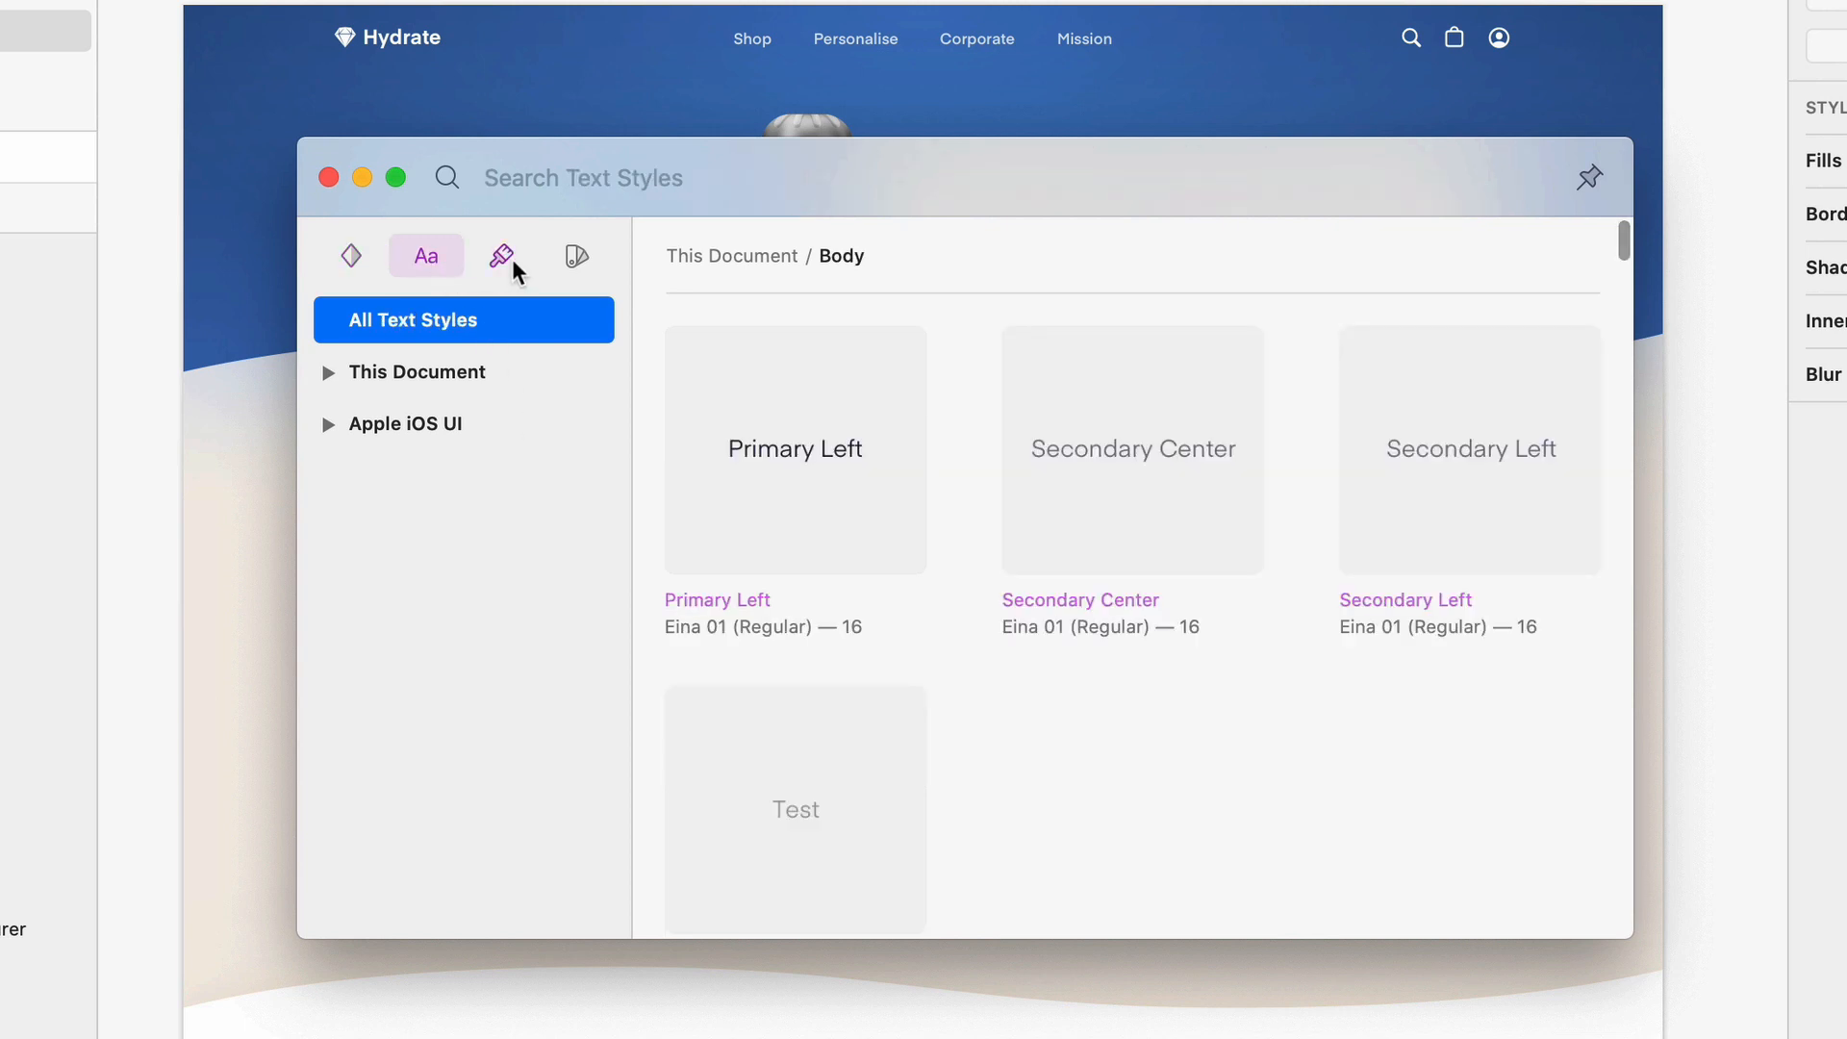
{"action": "left_click", "coordinate": [577, 255]}
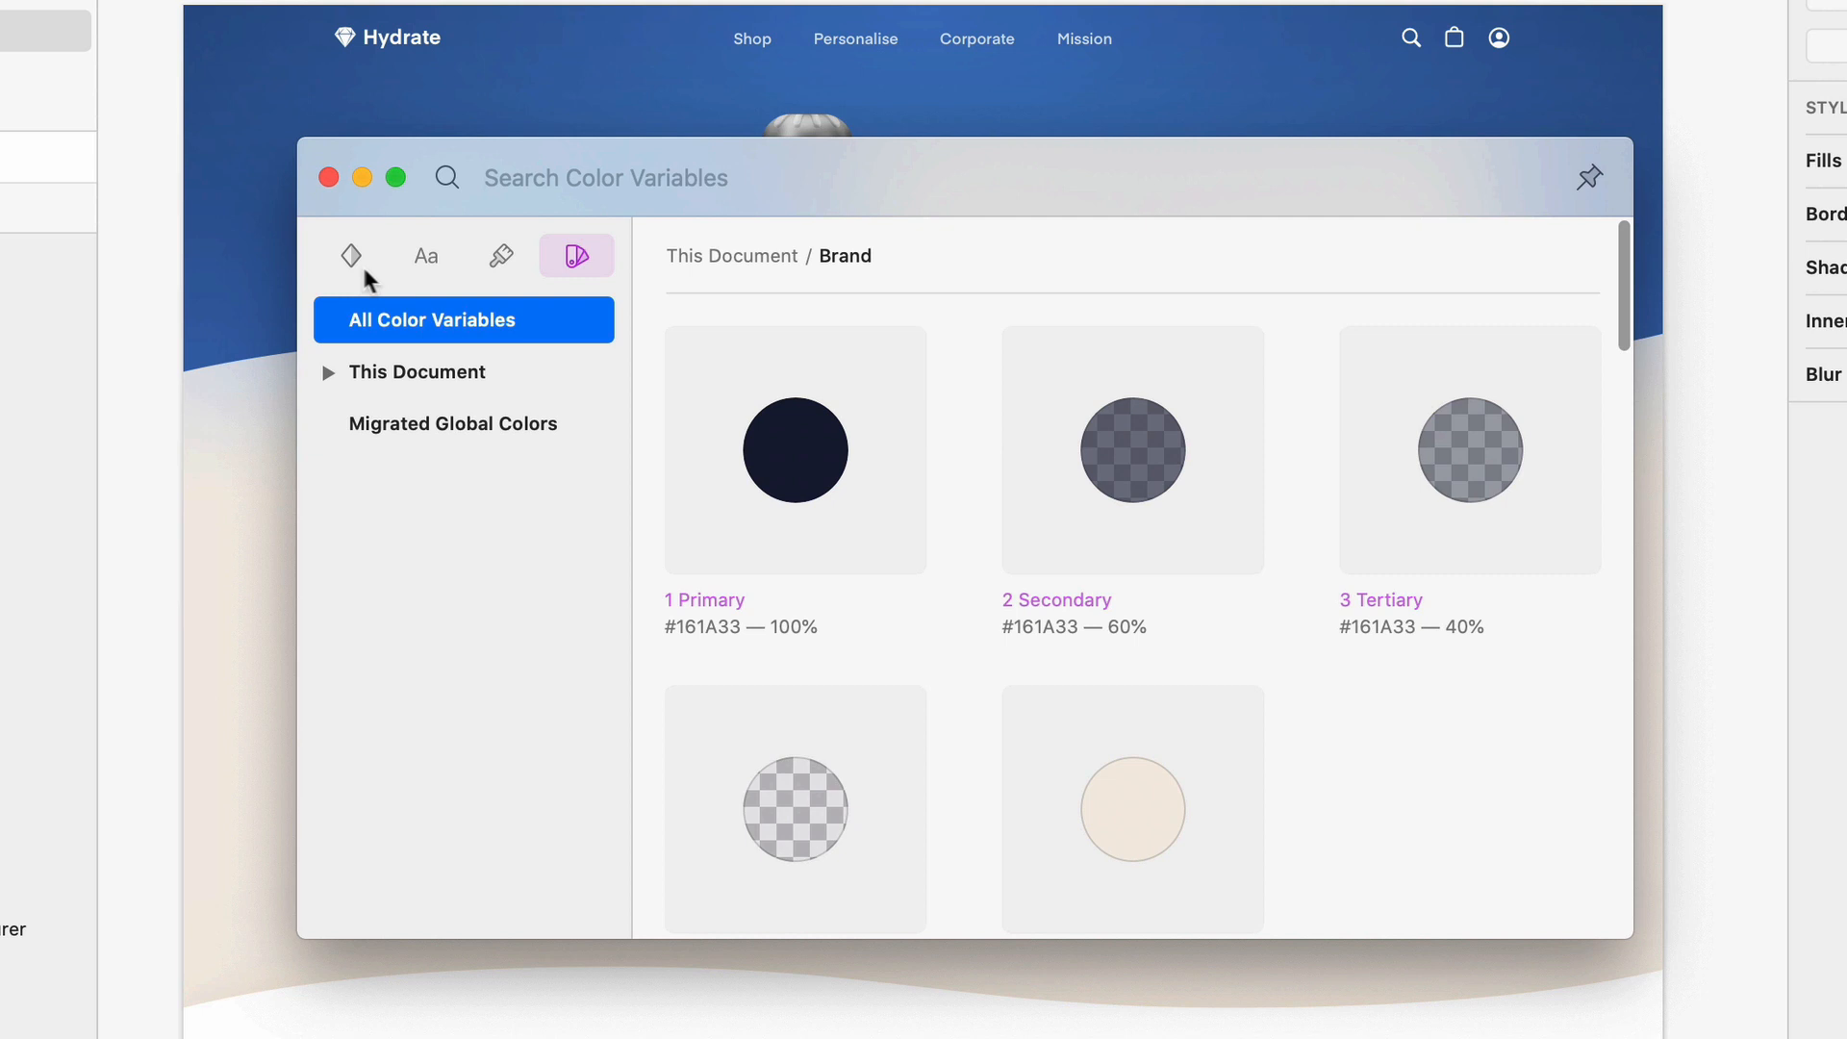
{"action": "left_click", "coordinate": [351, 256]}
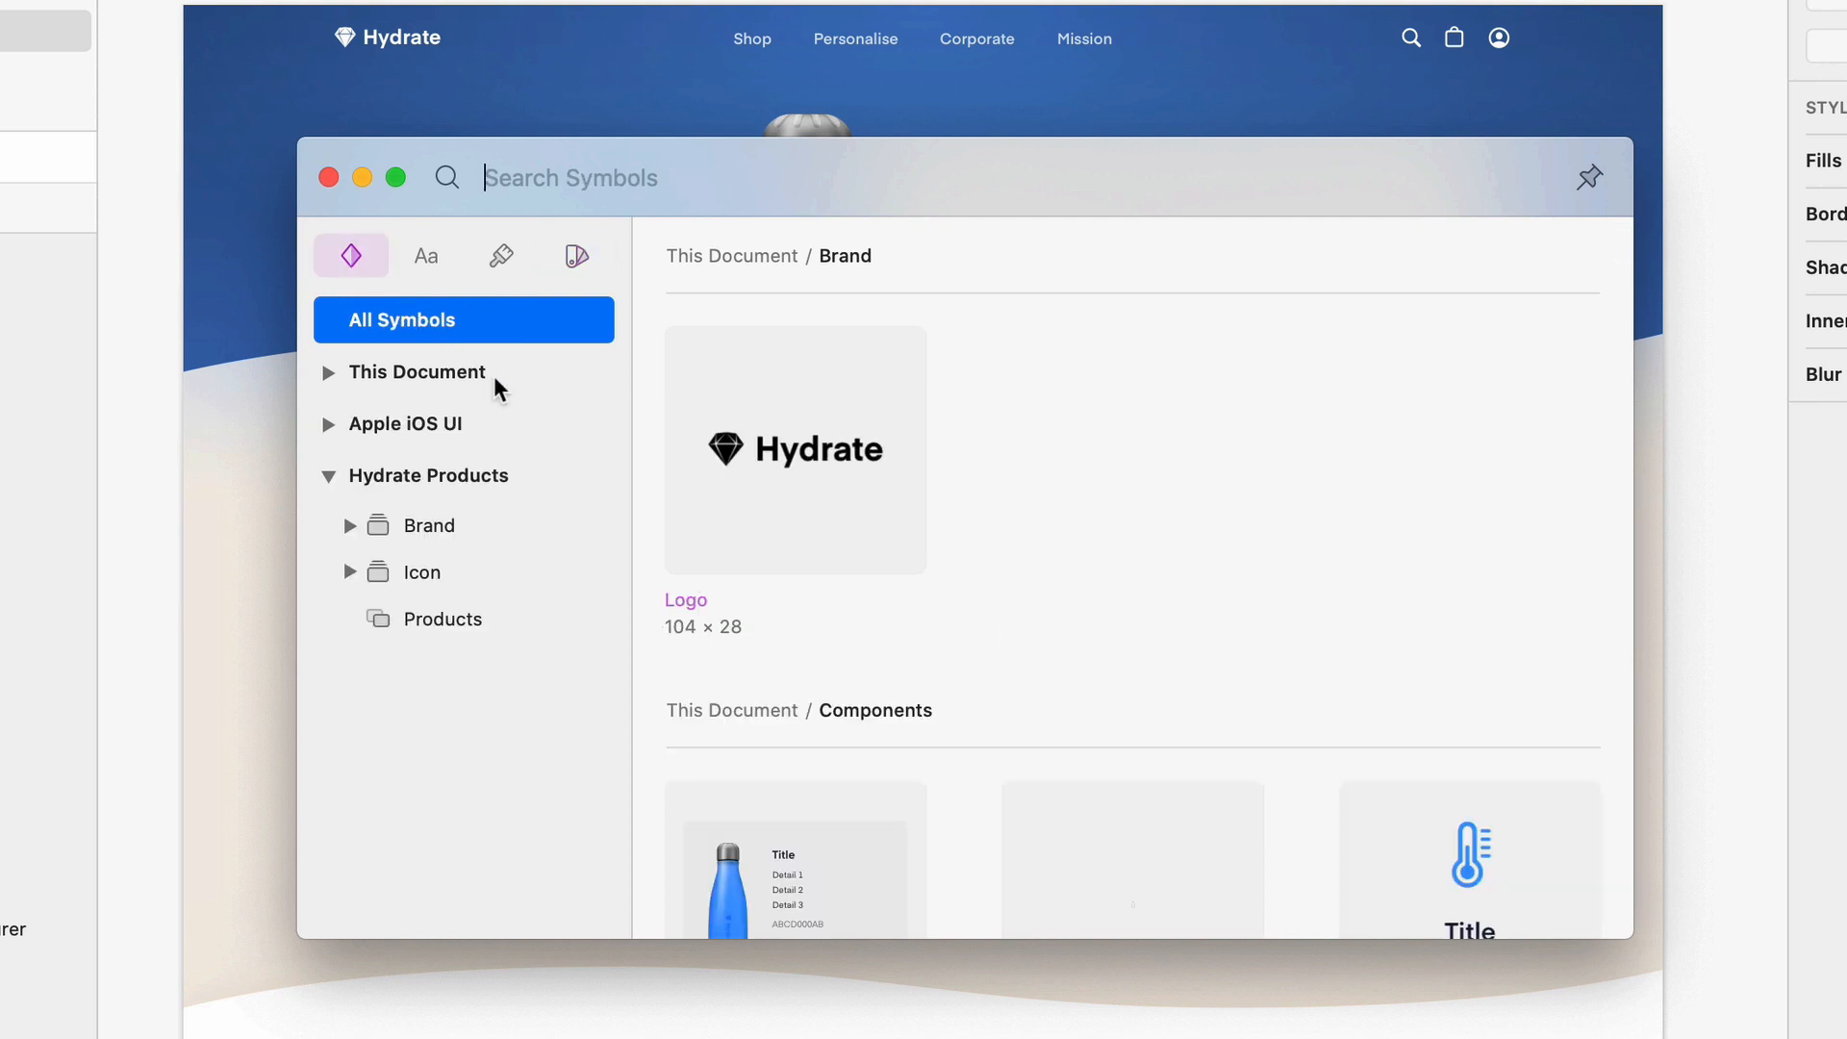
Browse This Document and Apple iOS UI, then scroll Hydrate Products > Brand to the badges
{"action": "left_click", "coordinate": [417, 372]}
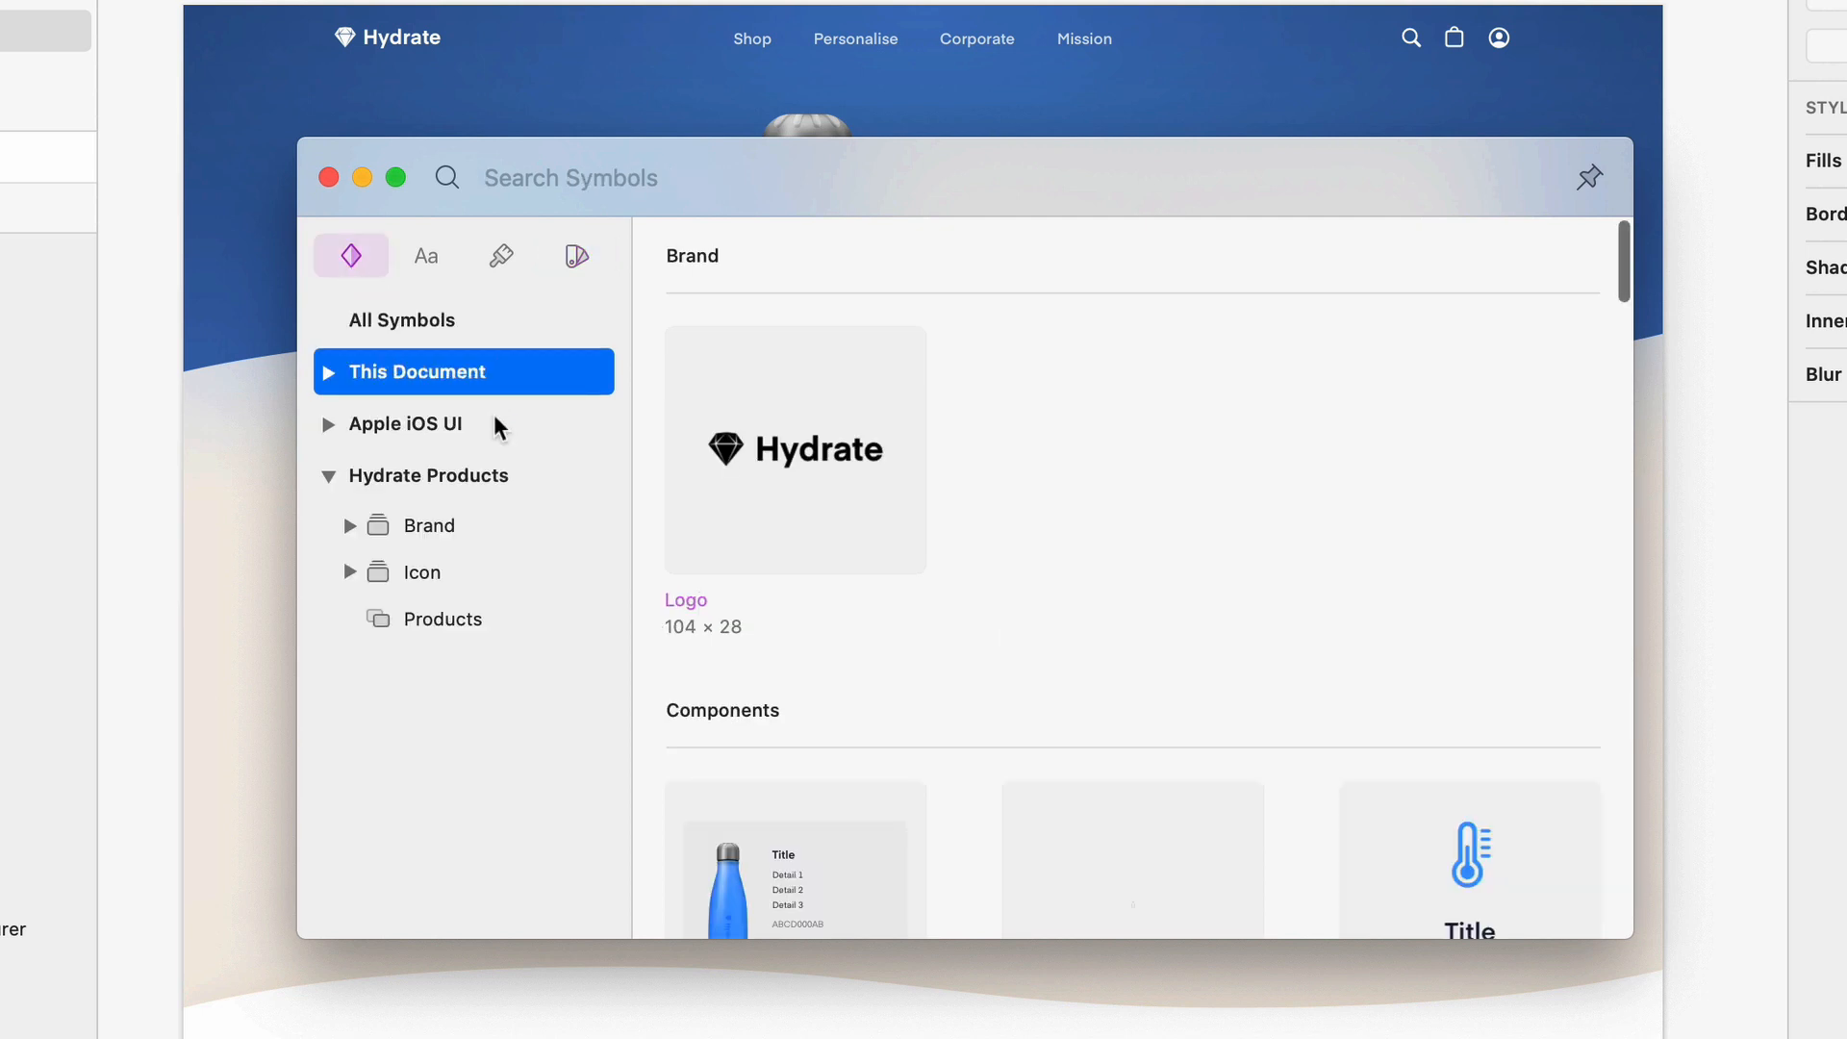
{"action": "left_click", "coordinate": [405, 424]}
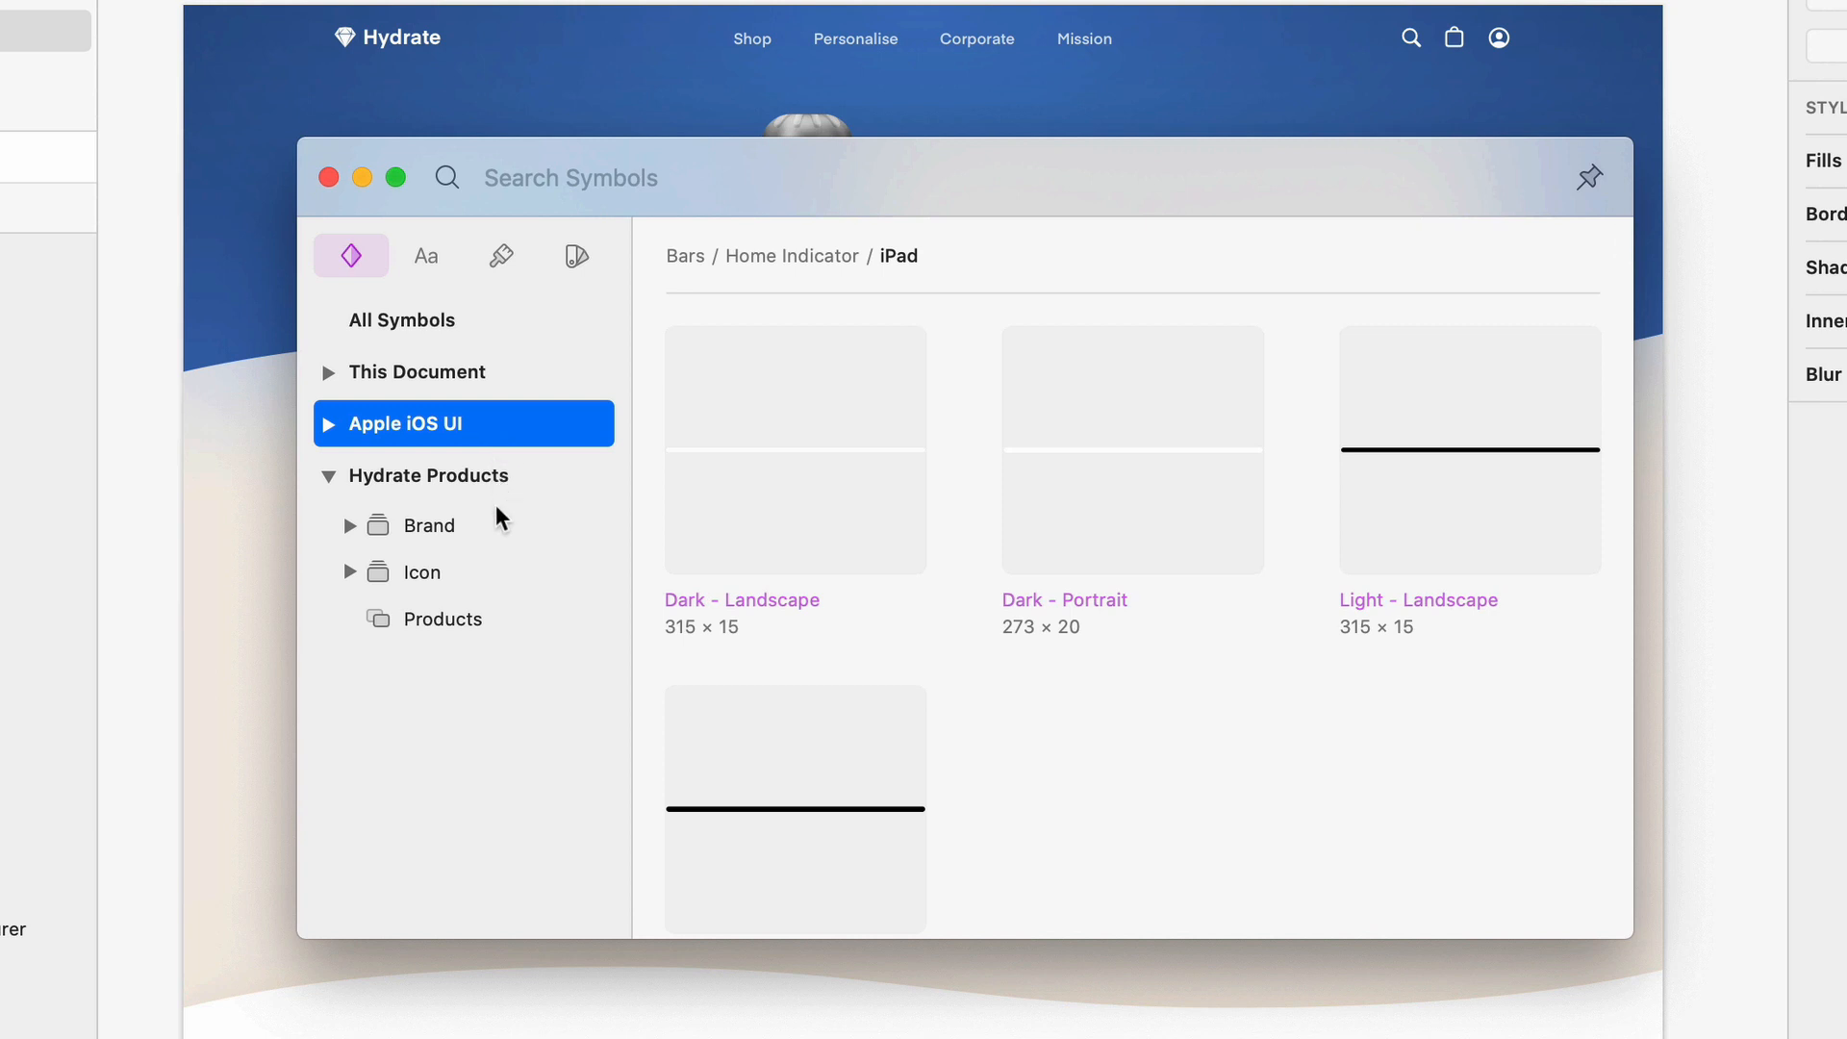
{"action": "left_click", "coordinate": [429, 525]}
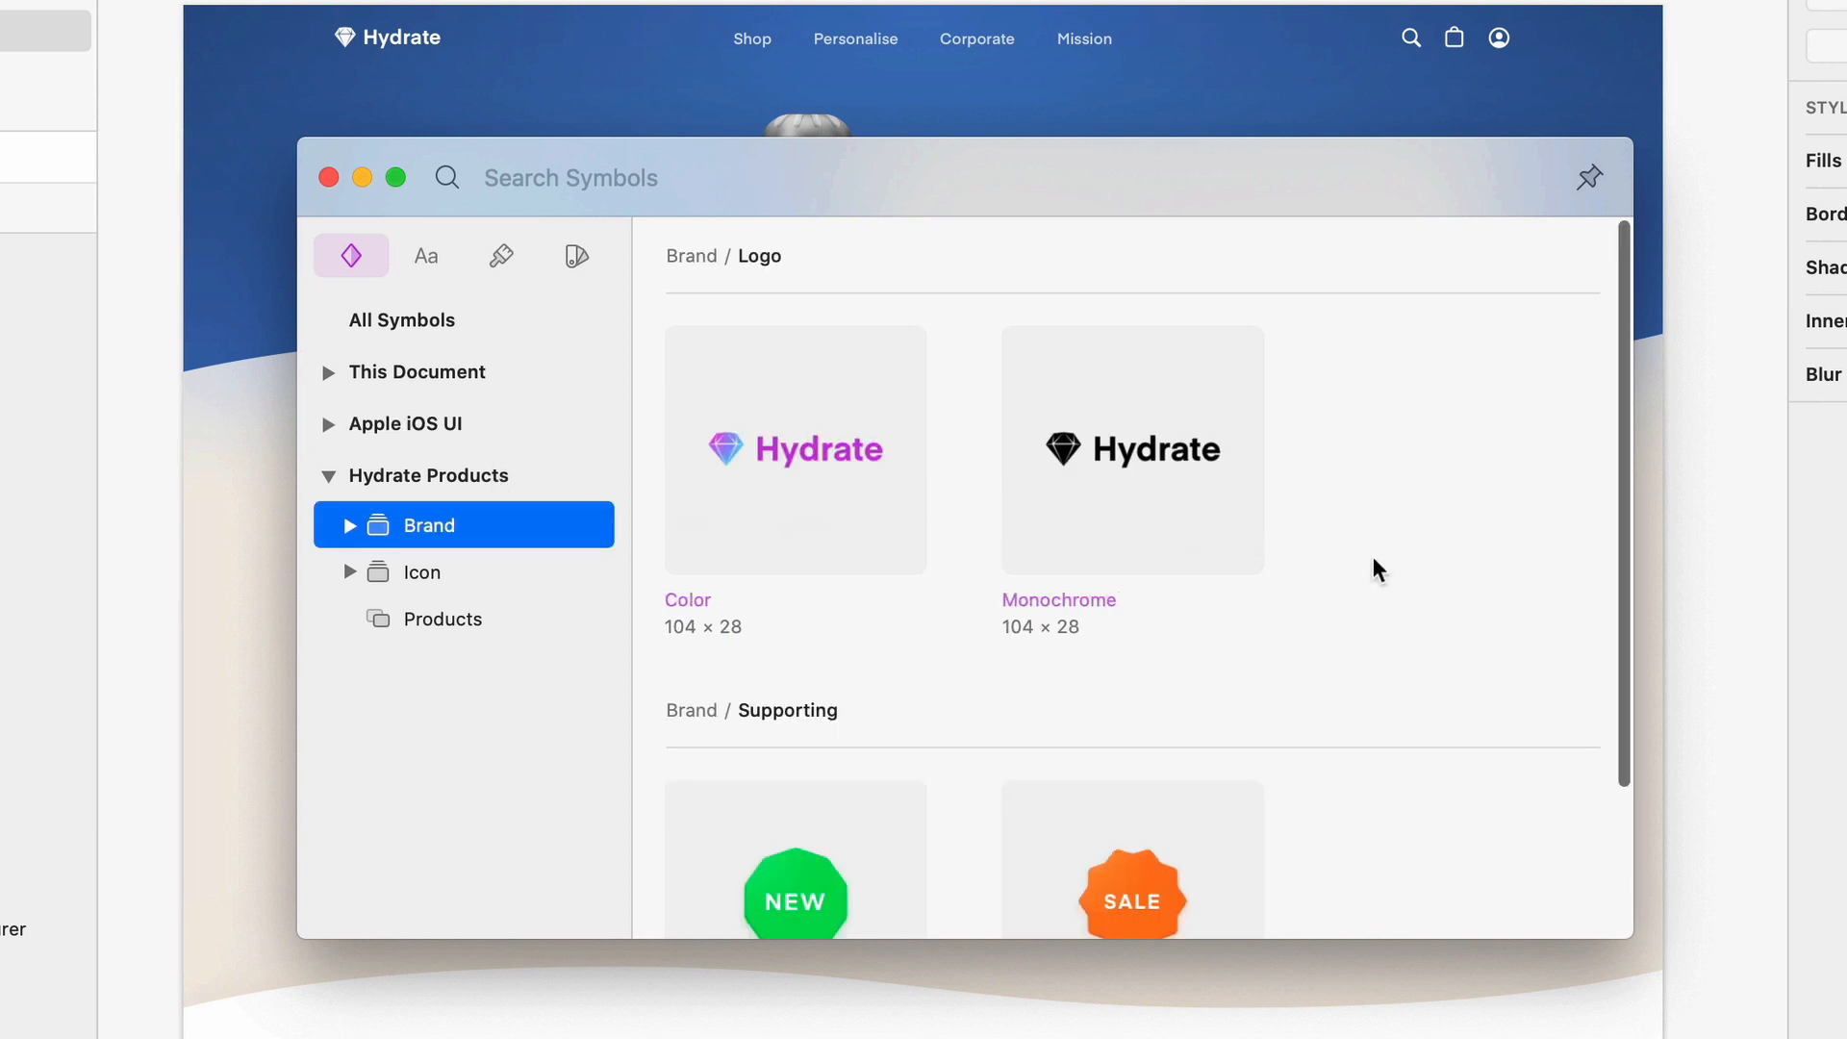
{"action": "scroll", "scroll_direction": "down", "scroll_amount": 3}
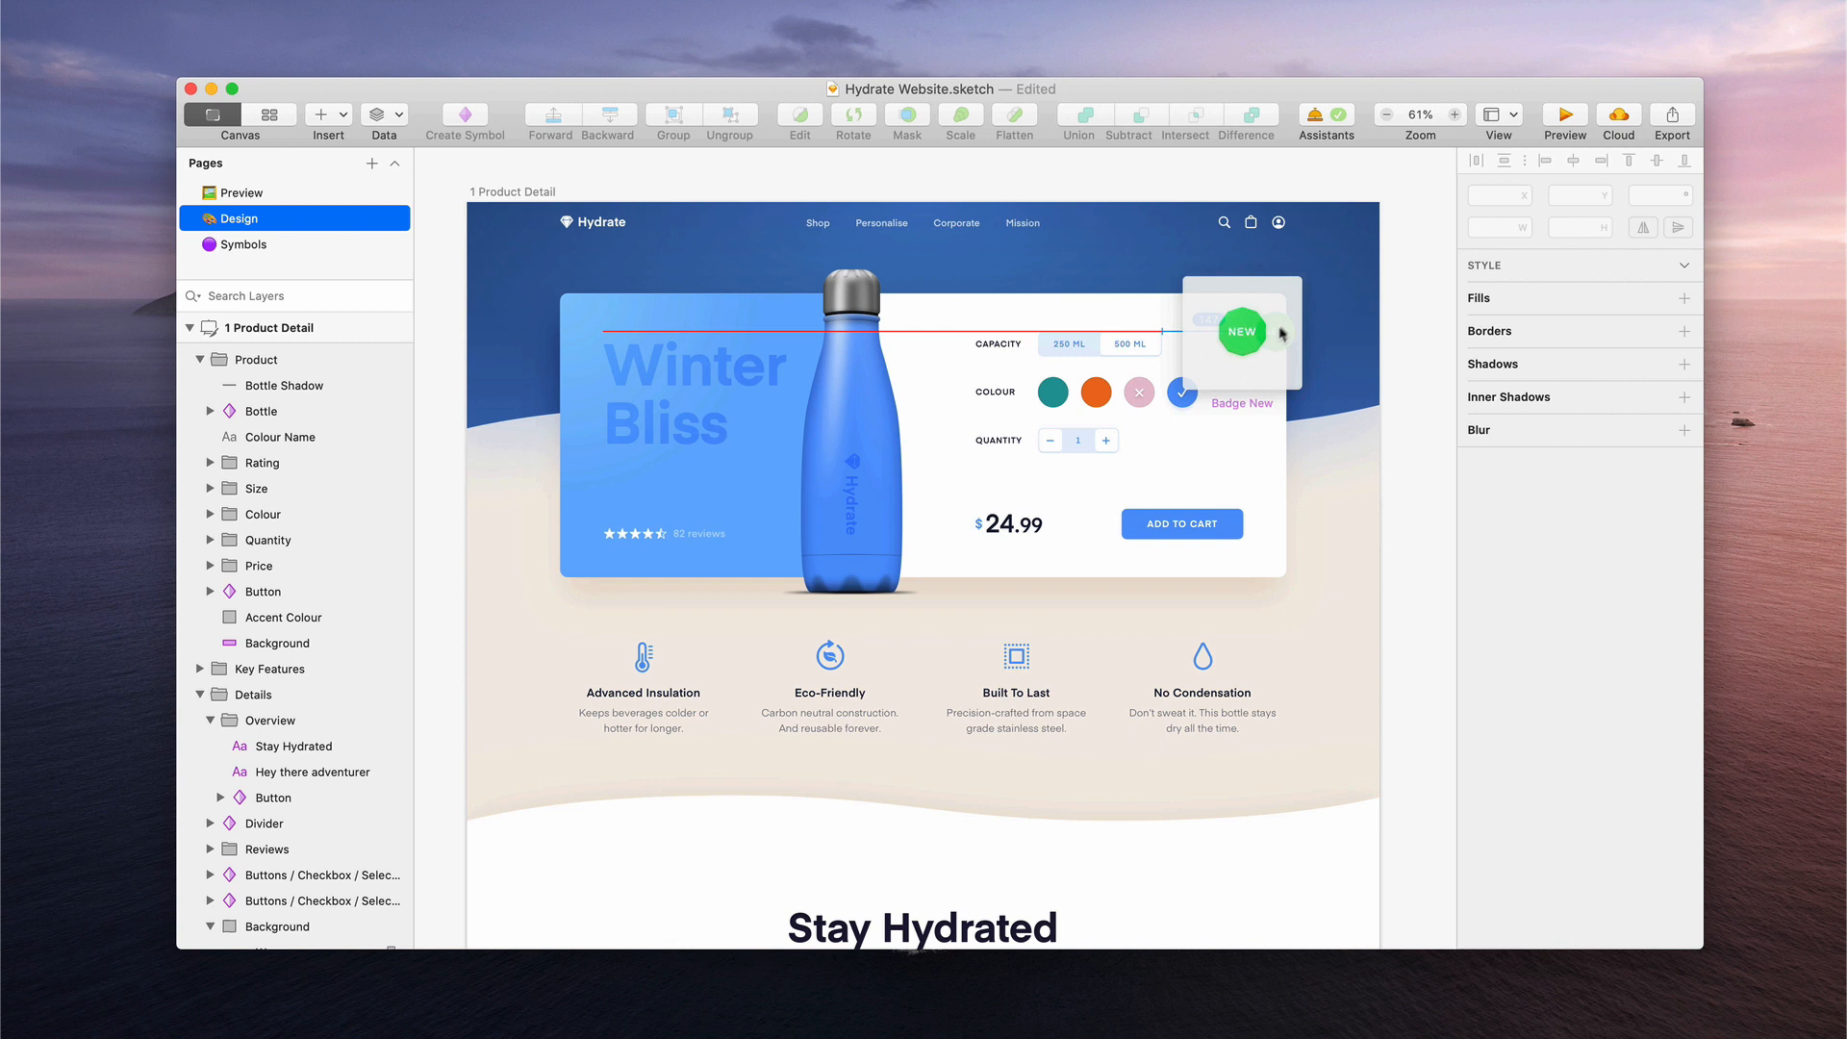
Drop the Badge New symbol at the product card's top-right corner
{"action": "left_click", "coordinate": [1242, 331]}
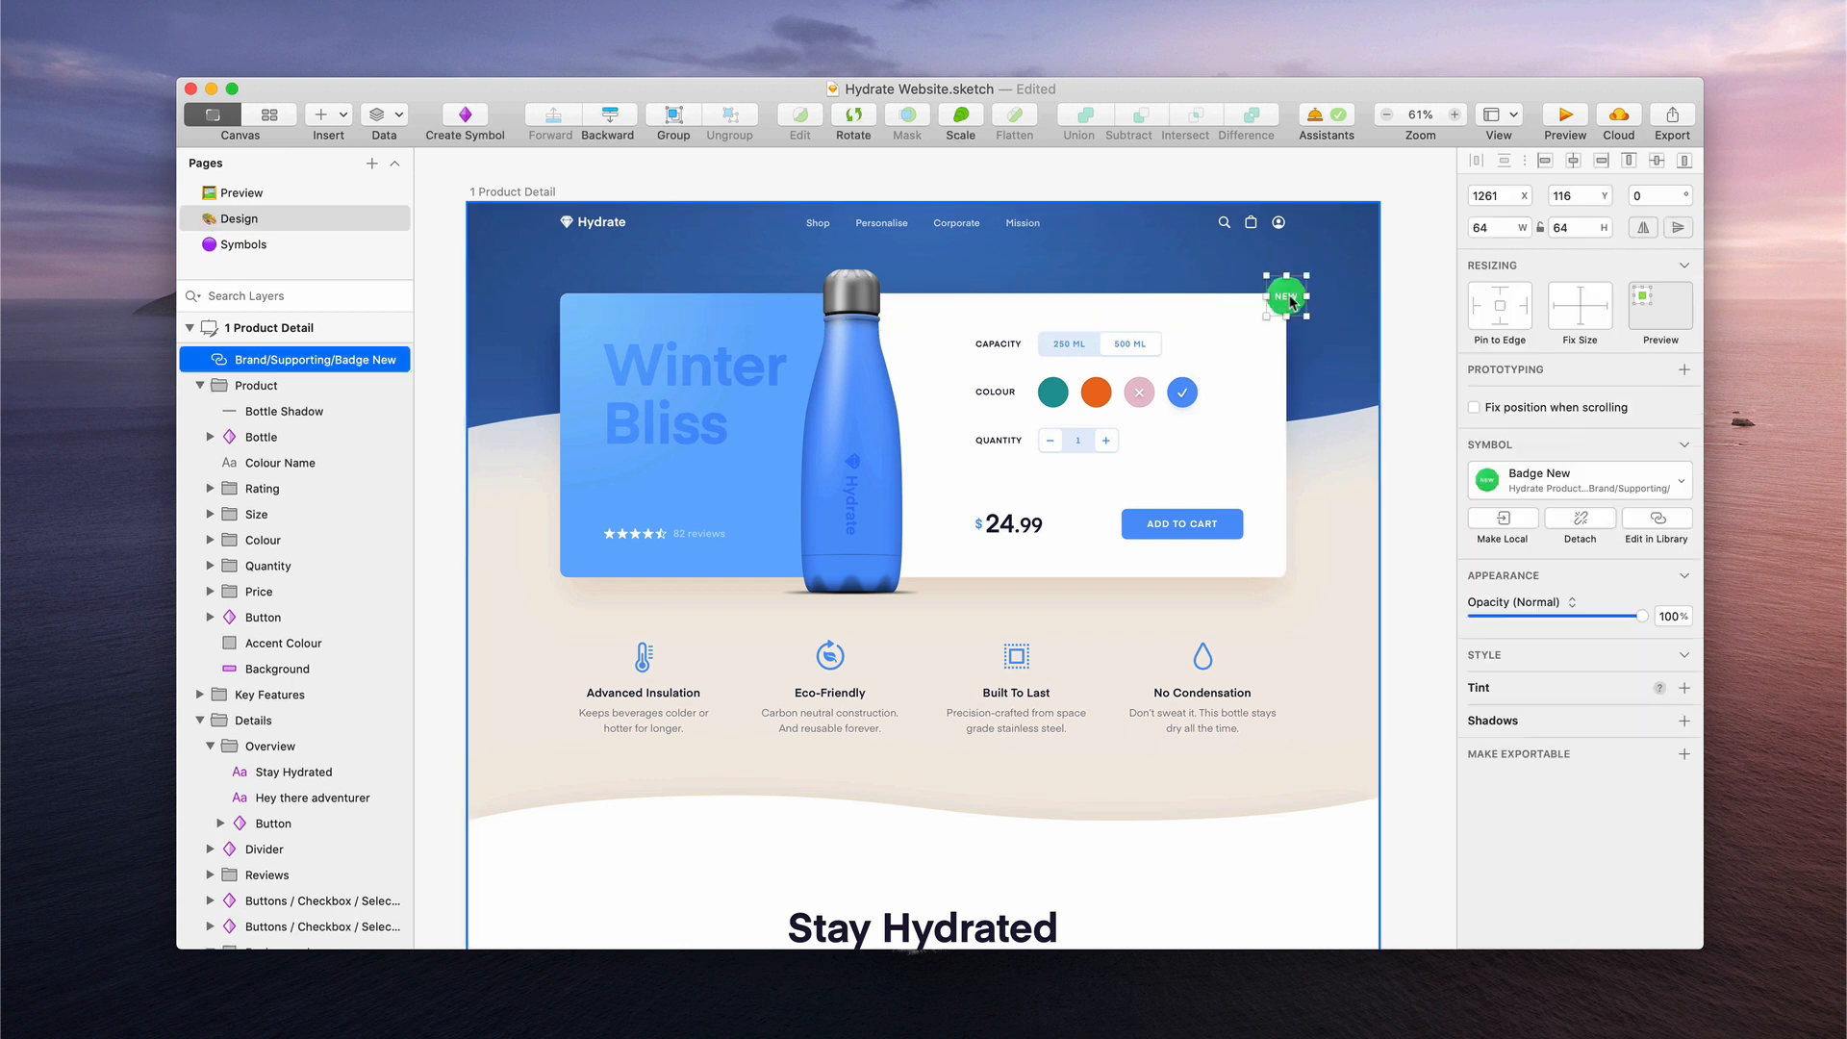
{"action": "mouse_move", "coordinate": [1439, 490]}
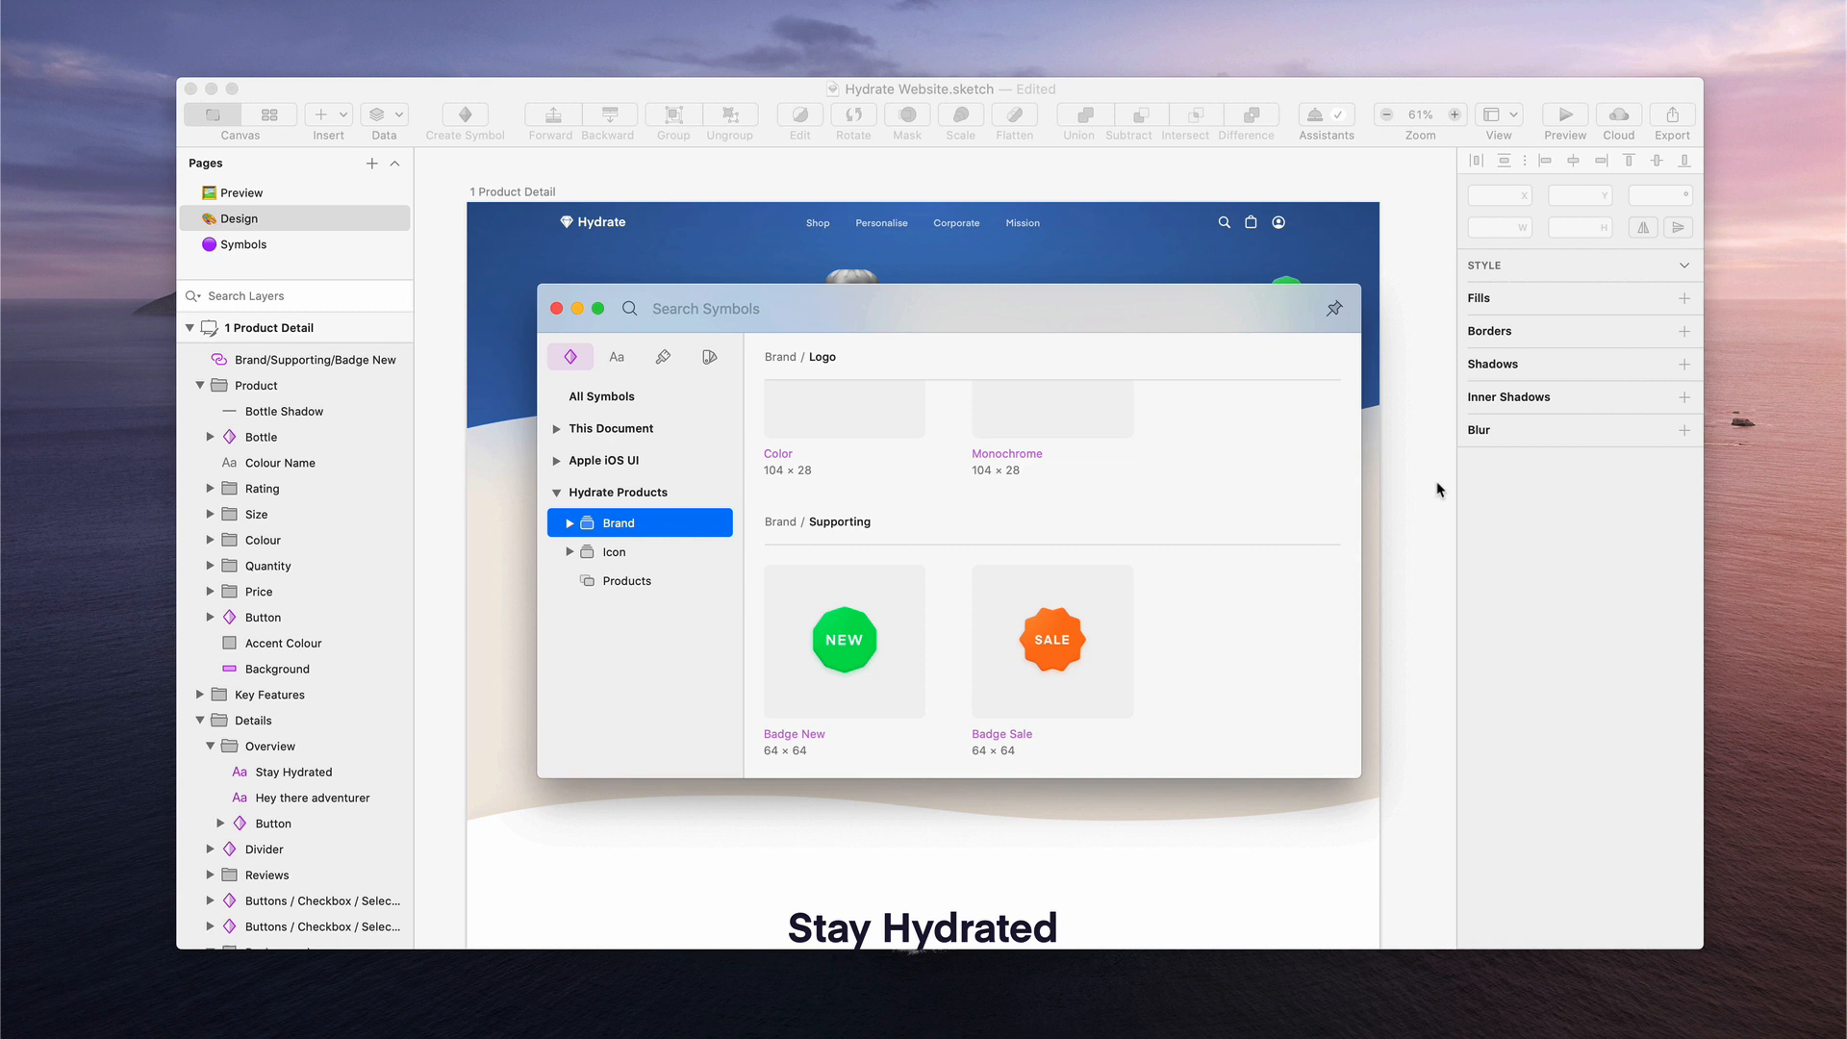
{"action": "mouse_move", "coordinate": [1385, 381]}
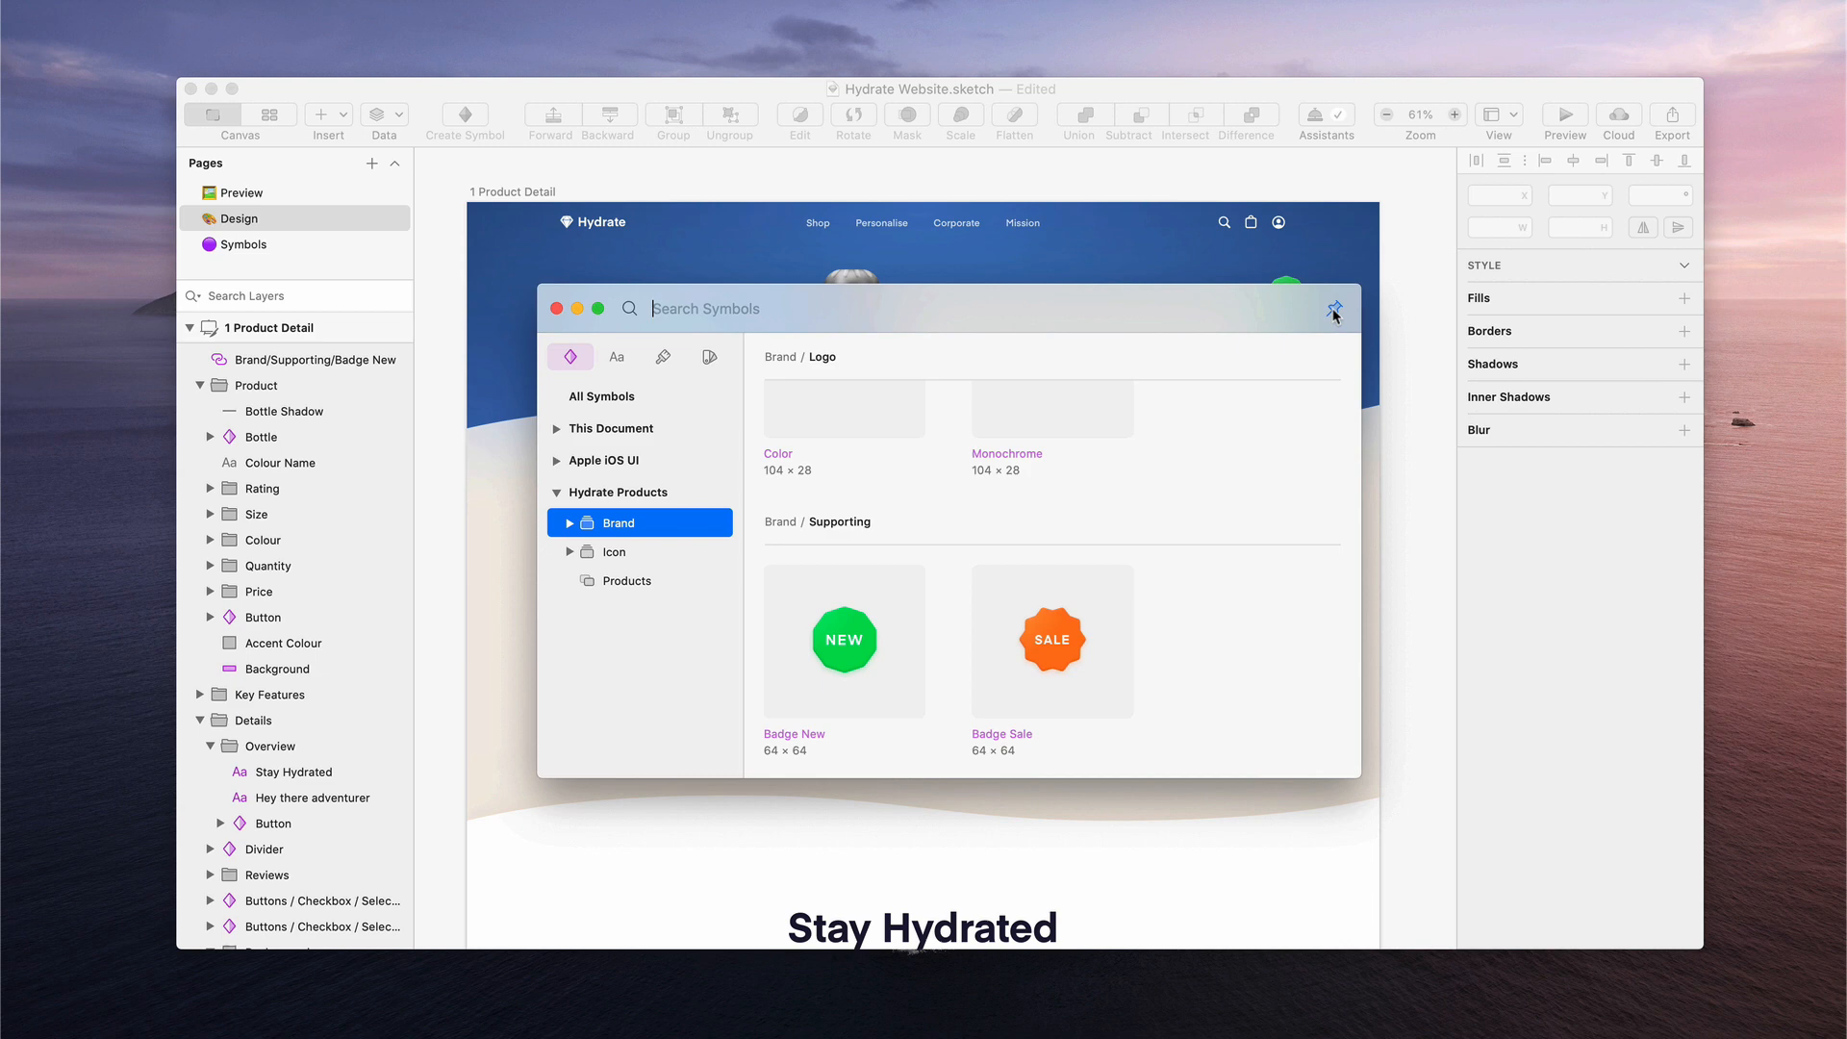
{"action": "mouse_move", "coordinate": [1042, 647]}
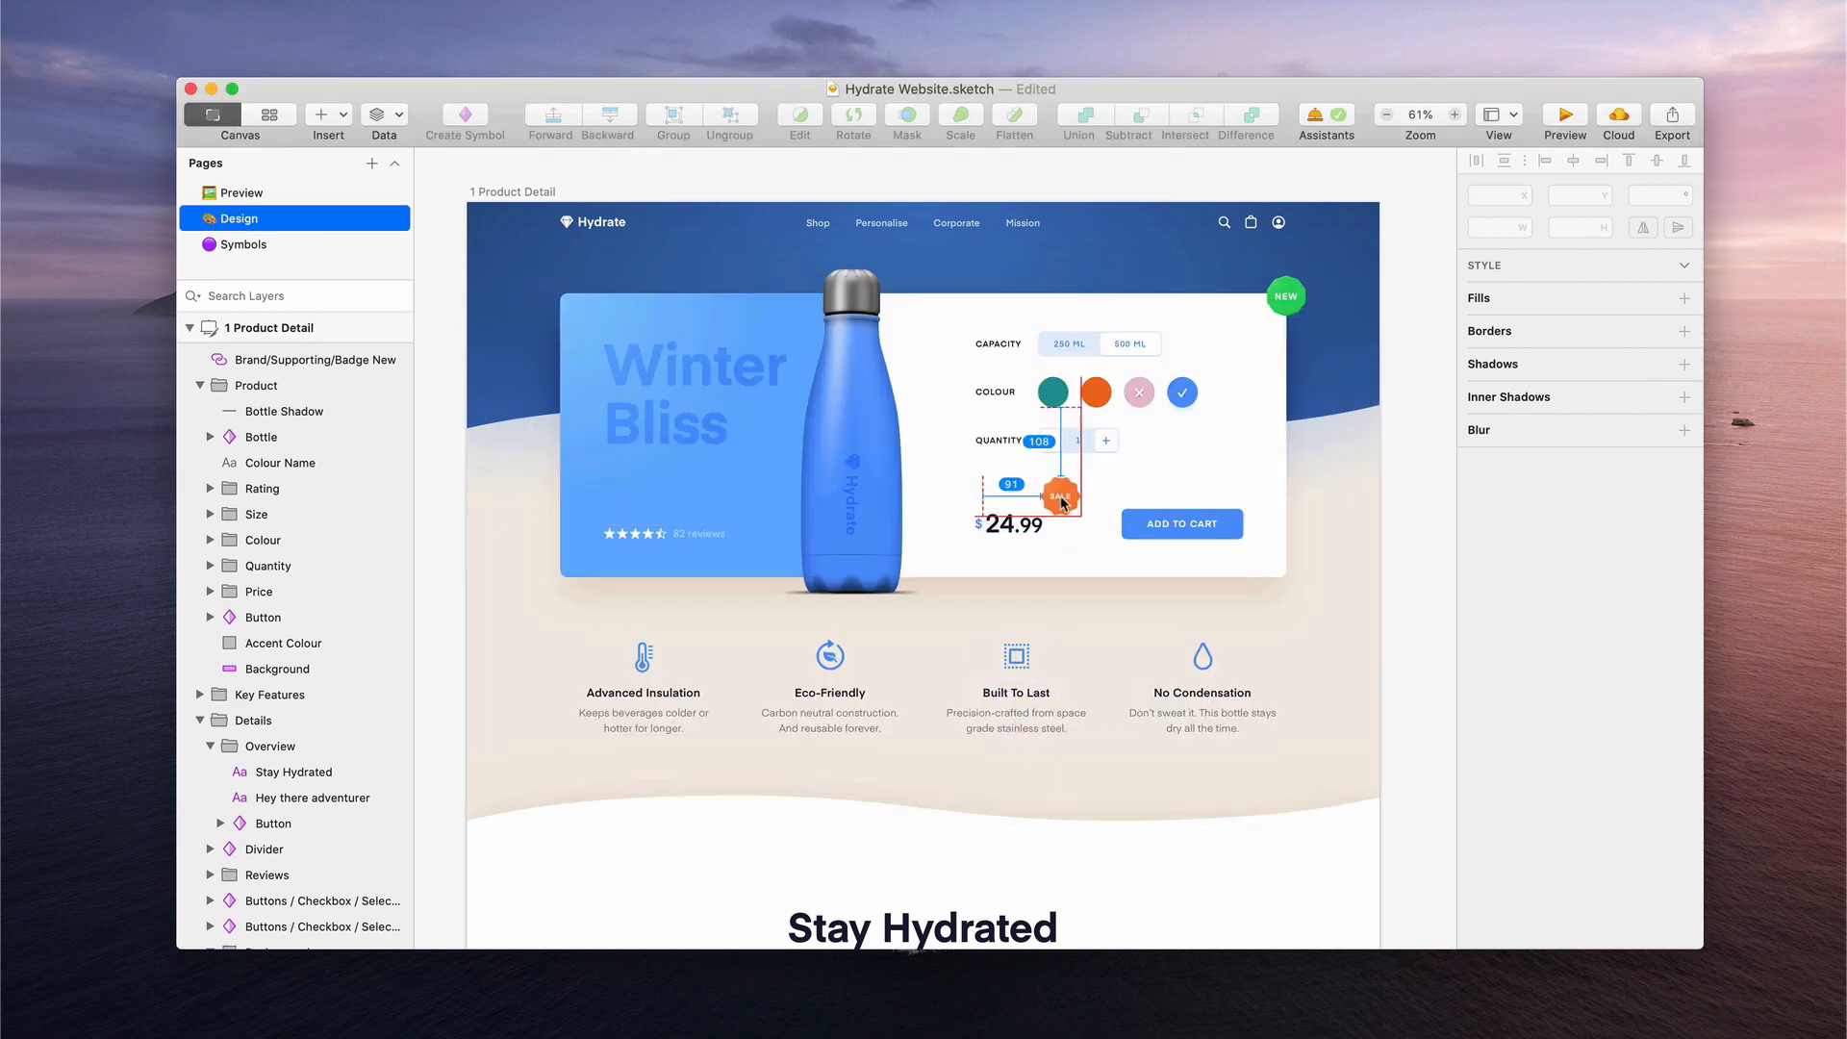
Place the Badge Sale symbol beside the $24.99 price
{"action": "double_click", "coordinate": [1059, 496]}
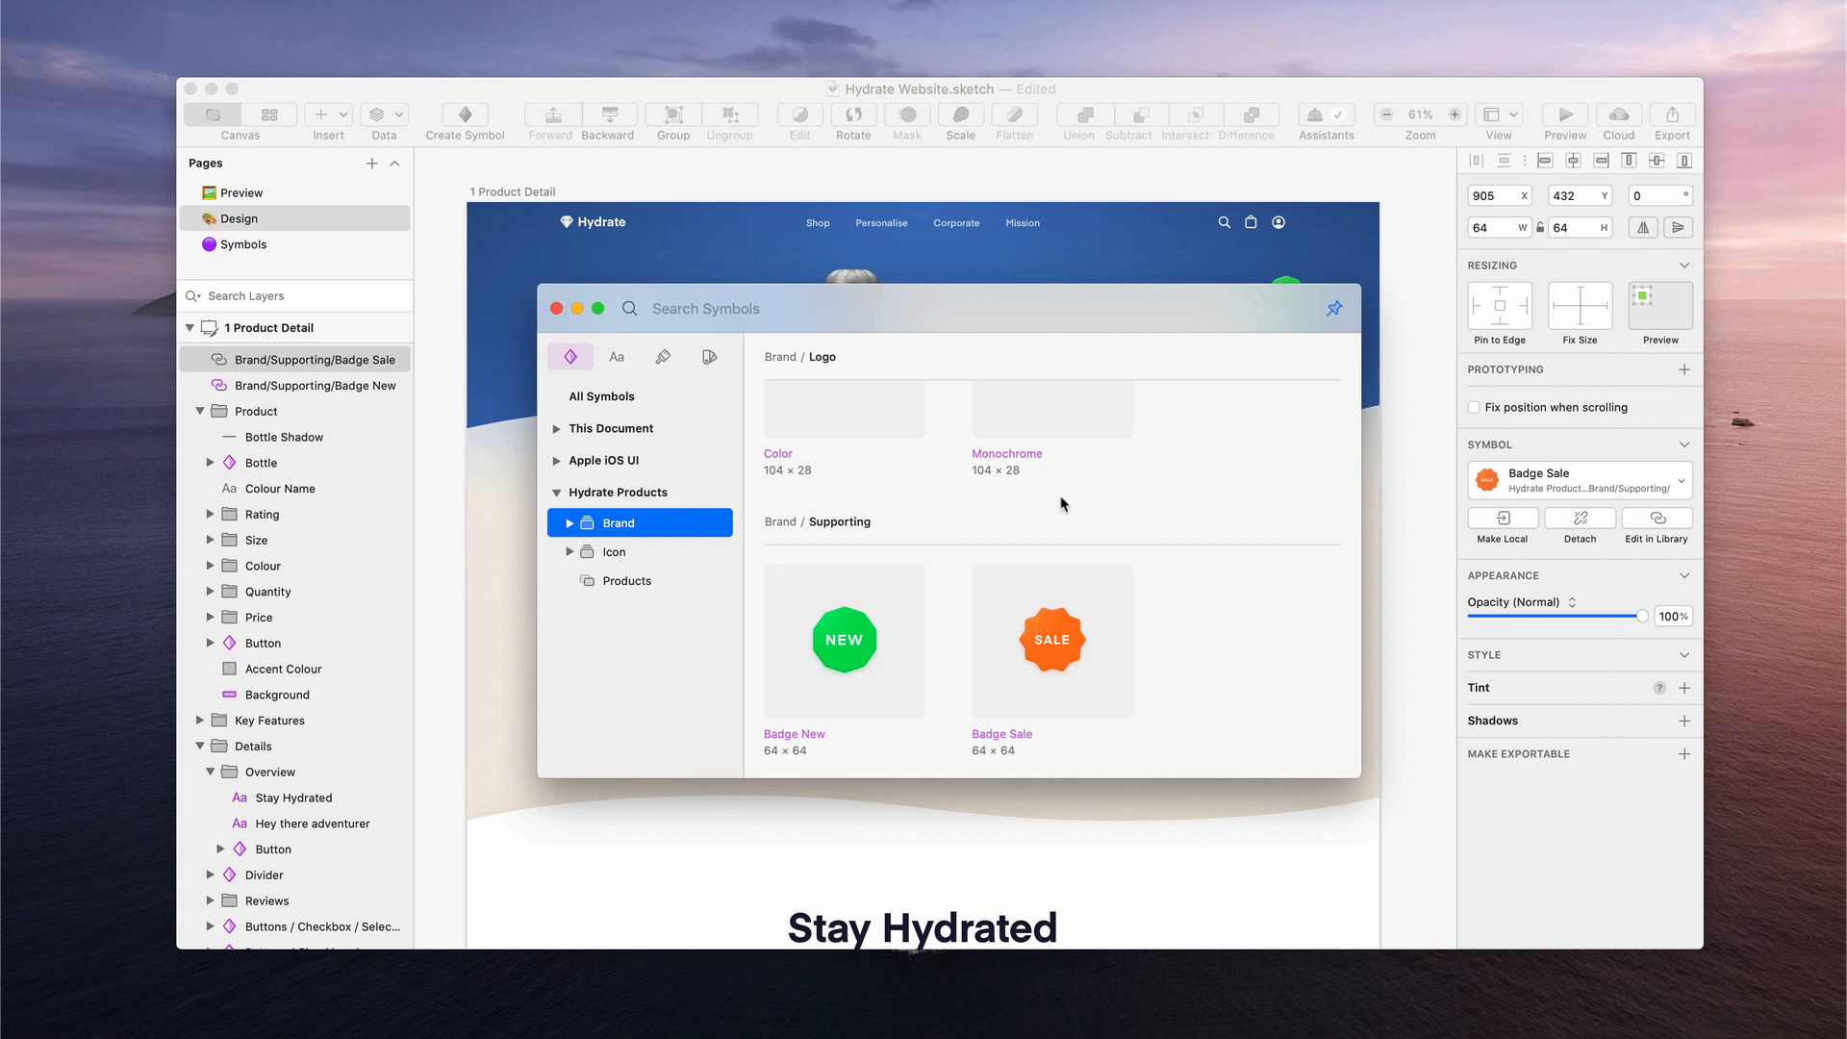